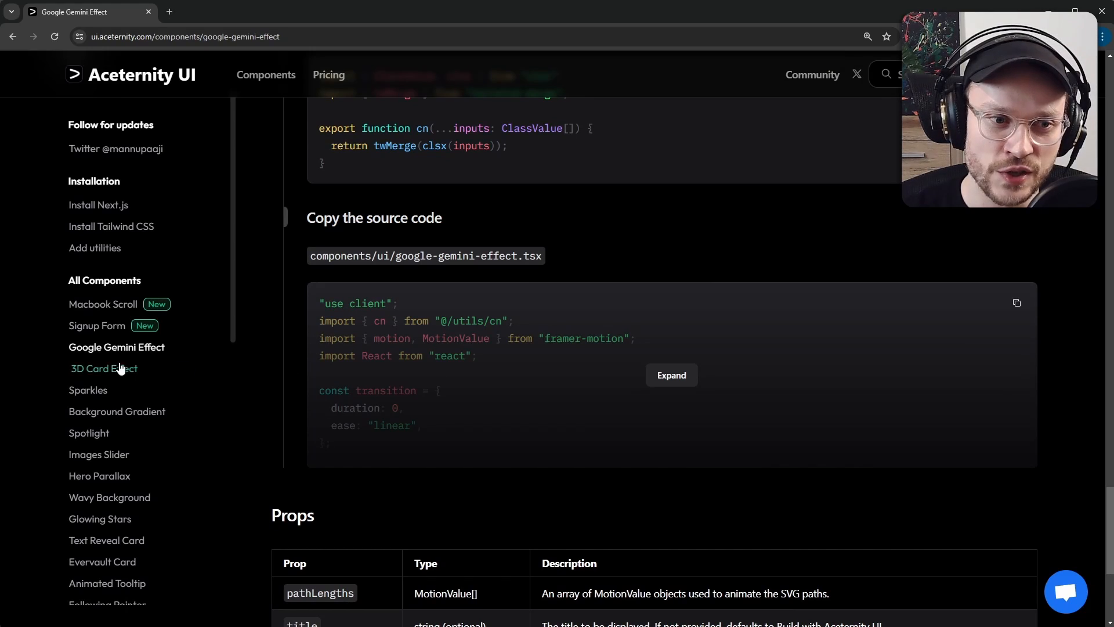
Go from the Aceternity UI home page to the Components catalogue and scroll the 3D Card Effect page
{"action": "left_click", "coordinate": [104, 368]}
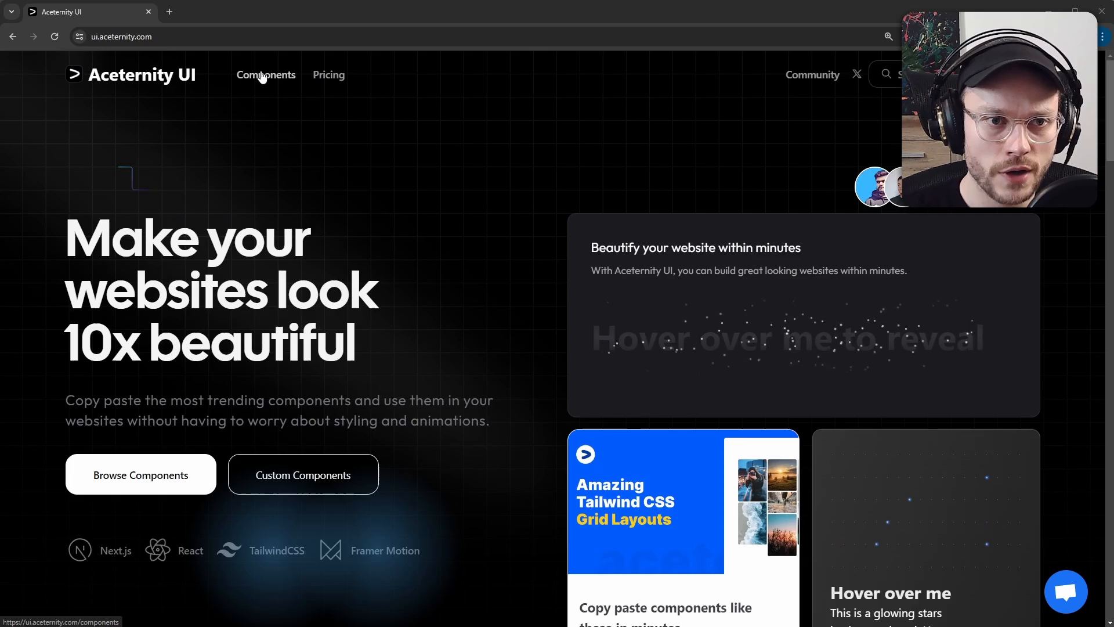
{"action": "left_click", "coordinate": [266, 75]}
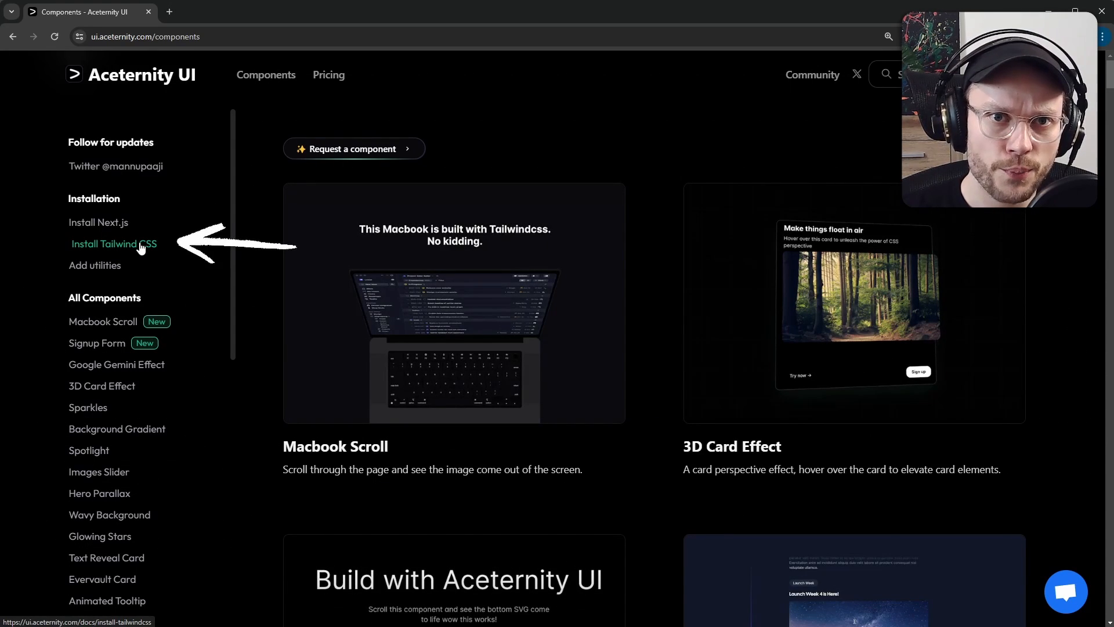
{"action": "mouse_move", "coordinate": [102, 385]}
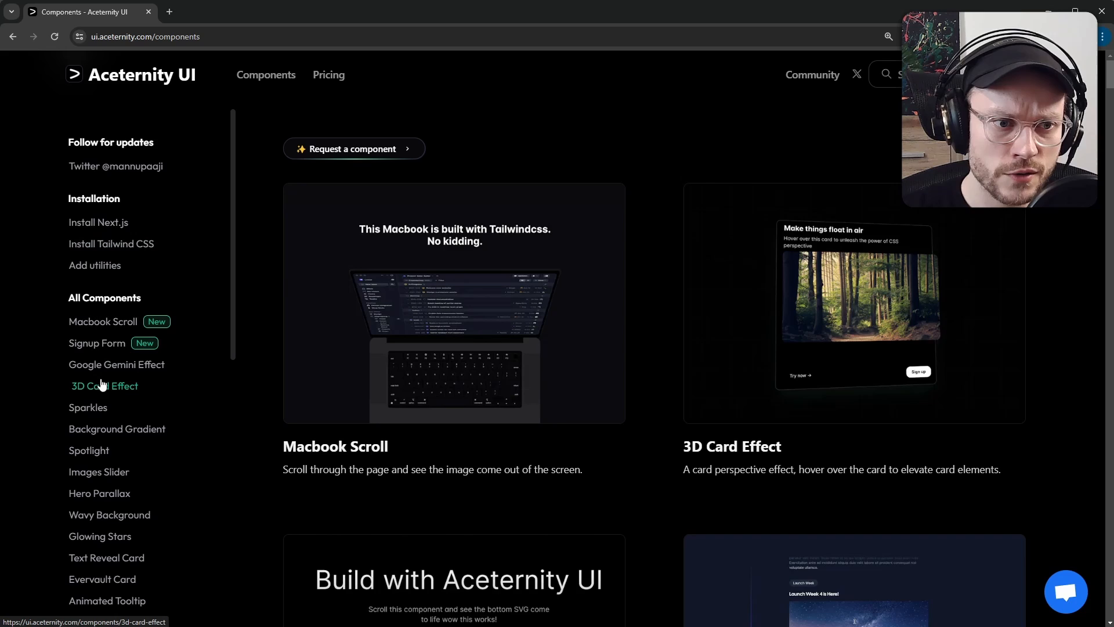
{"action": "left_click", "coordinate": [104, 386]}
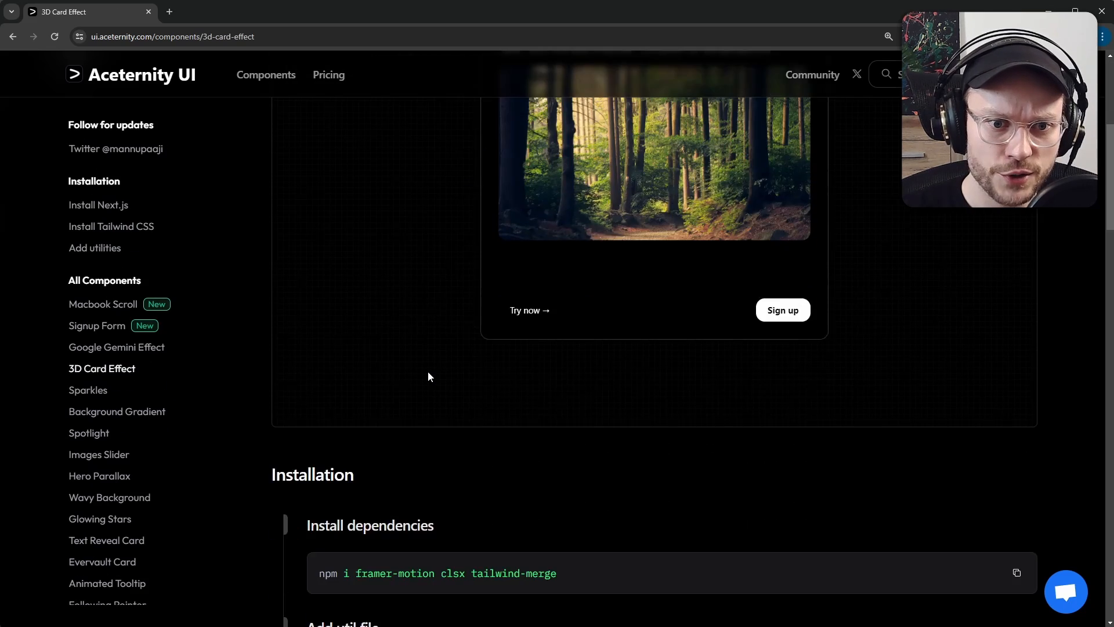
{"action": "scroll", "scroll_direction": "down", "scroll_amount": 3}
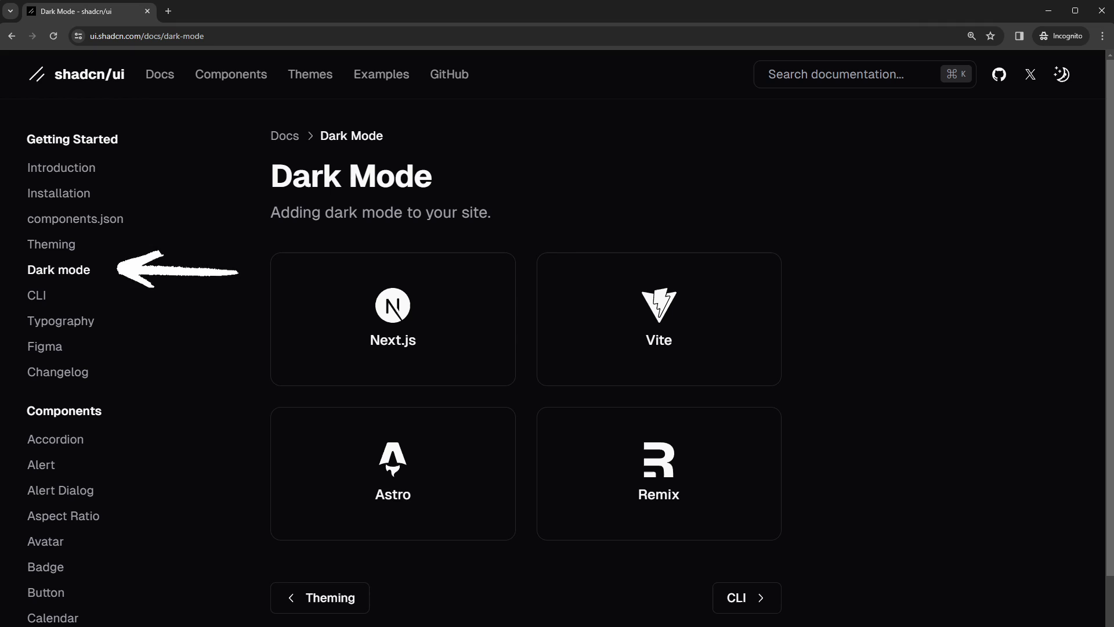
Highlight the free plan's MIT licence line on the Aceternity UI pricing page, then return to the agency site
{"action": "left_click", "coordinate": [227, 12]}
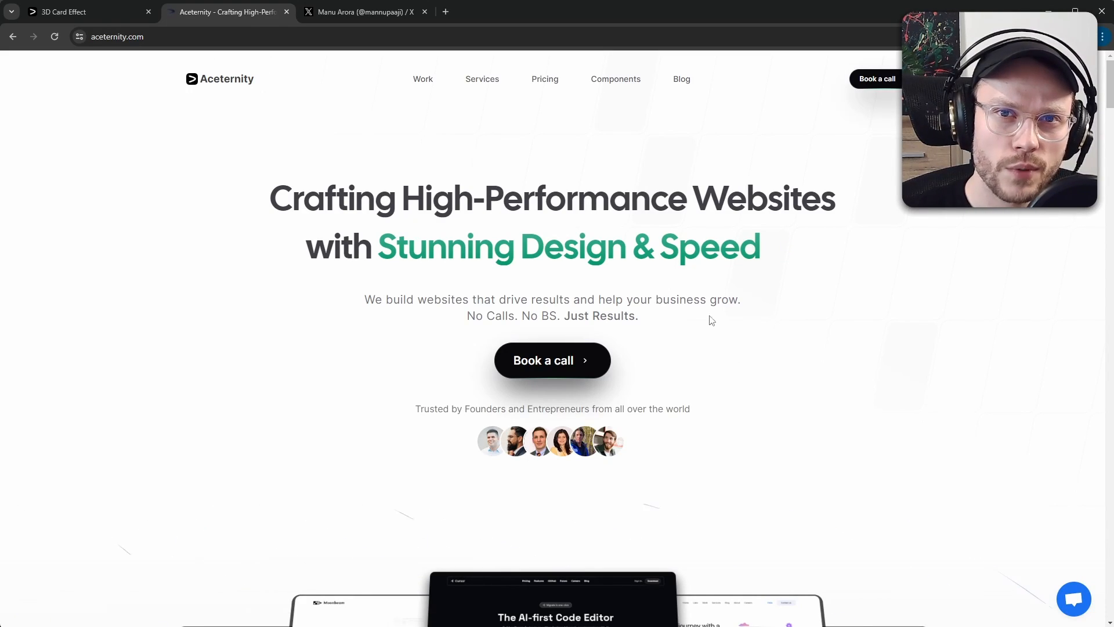
{"action": "left_click", "coordinate": [364, 12]}
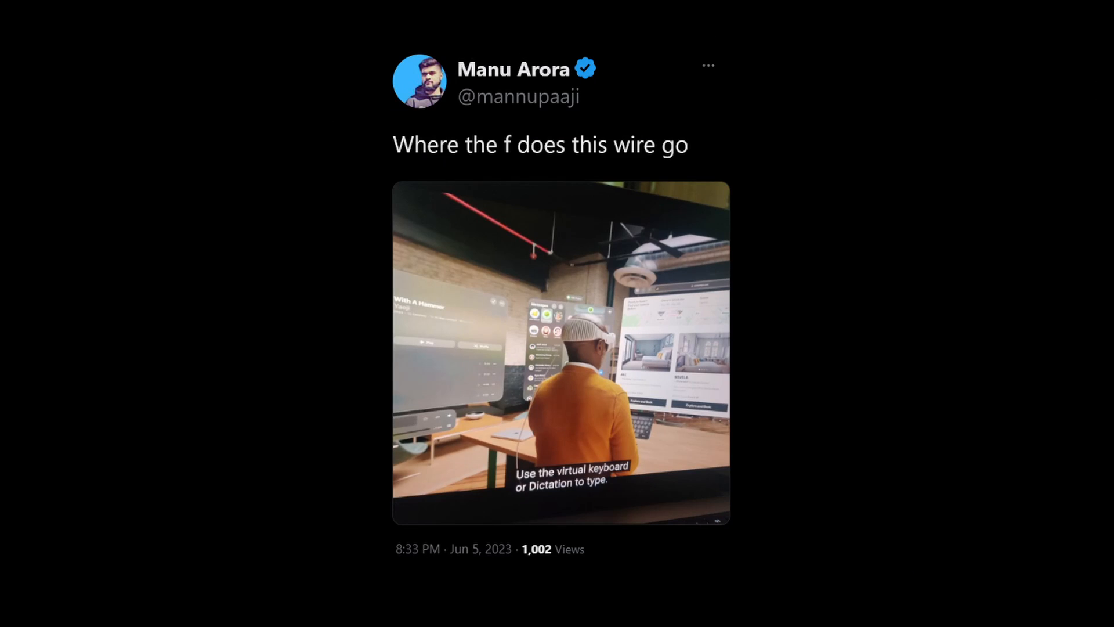
{"action": "left_click", "coordinate": [85, 12]}
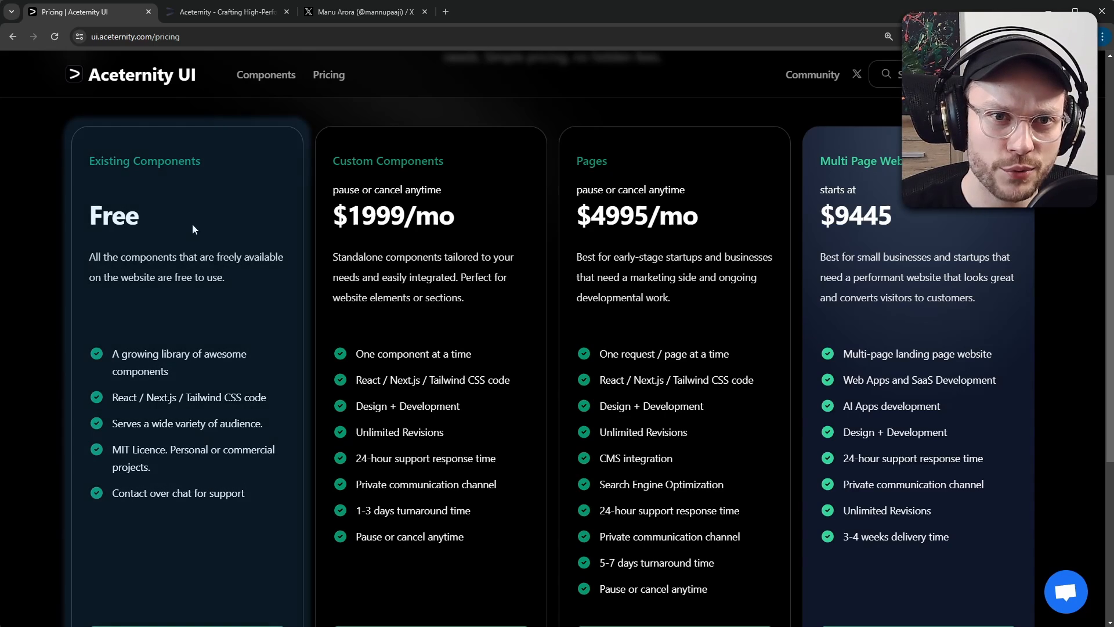
{"action": "left_click_drag", "start_coordinate": [113, 449], "coordinate": [149, 468]}
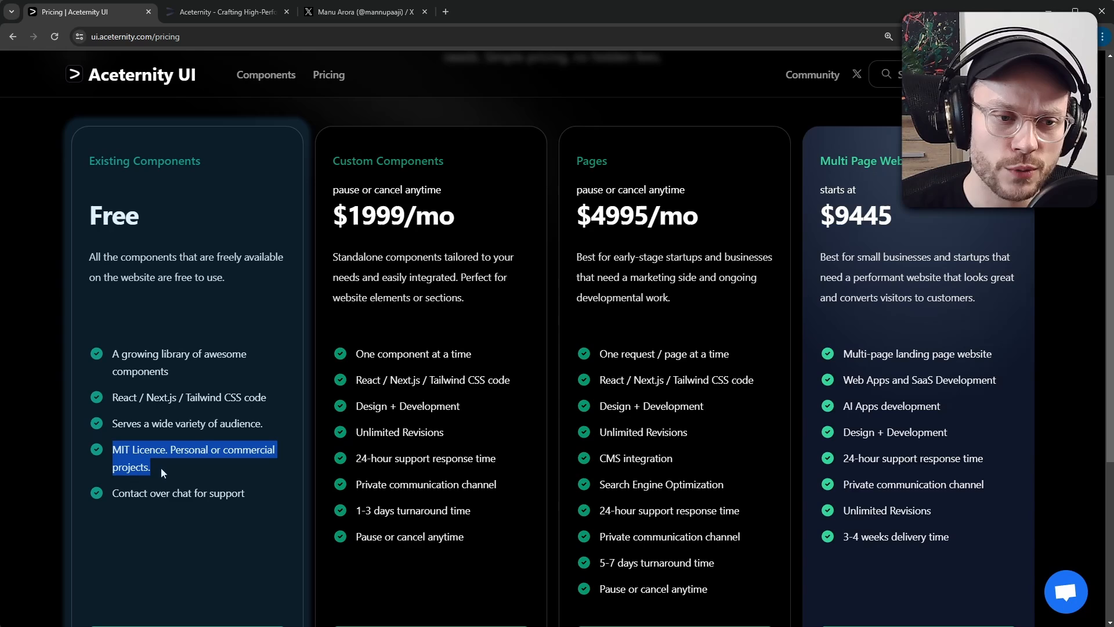
{"action": "left_click", "coordinate": [226, 12]}
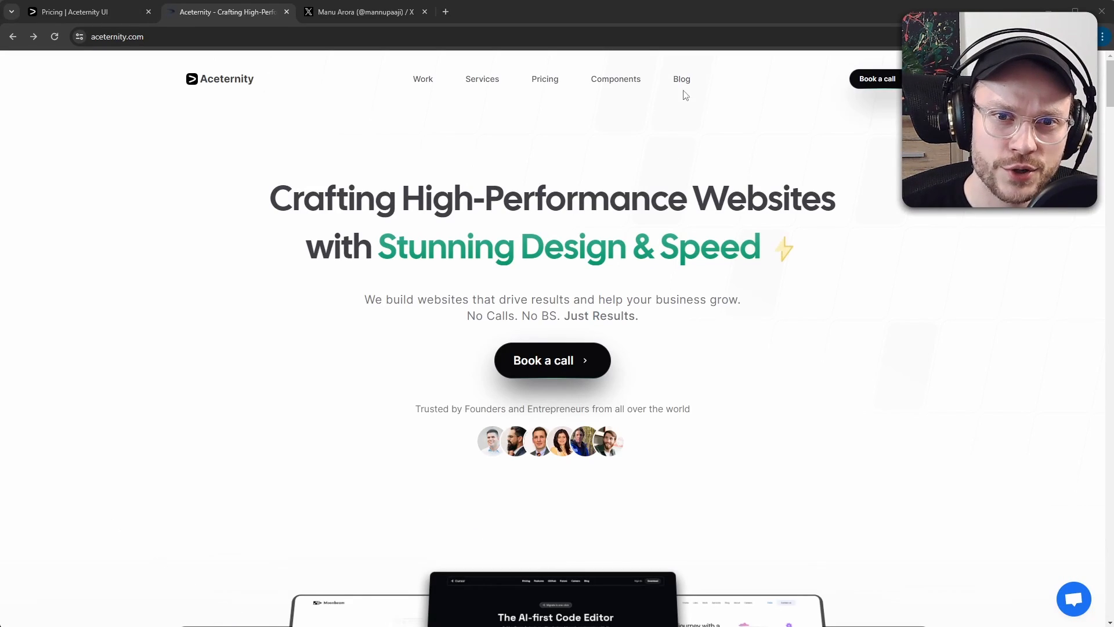
{"action": "left_click", "coordinate": [682, 79]}
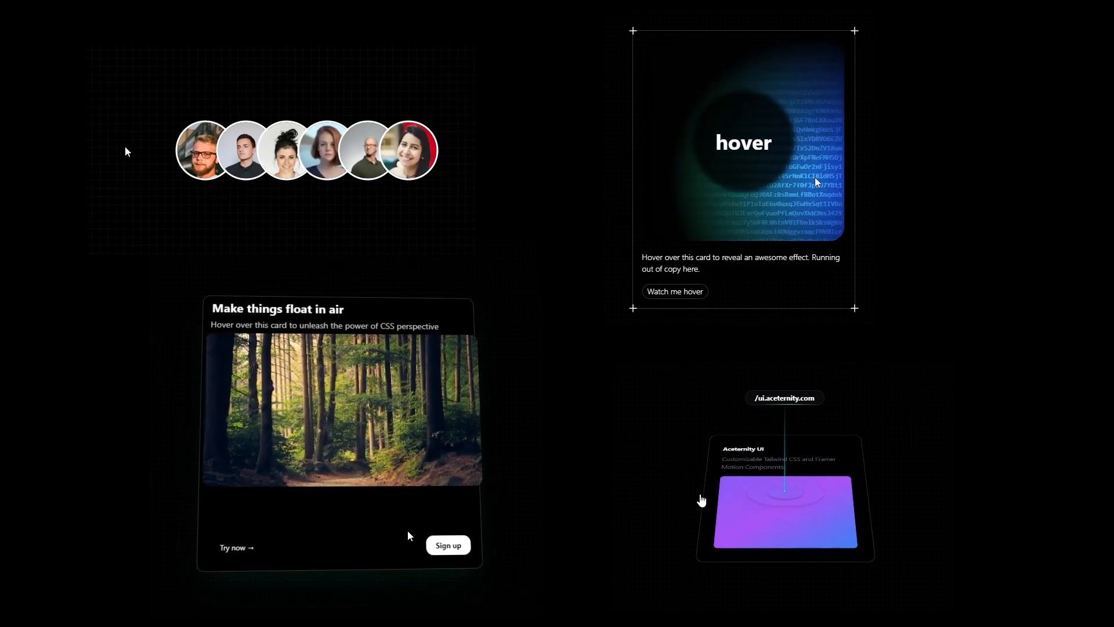
Highlight the shadcn/ui FAQ sentence on style coupled with implementation, then return to Aceternity
{"action": "left_click", "coordinate": [221, 12]}
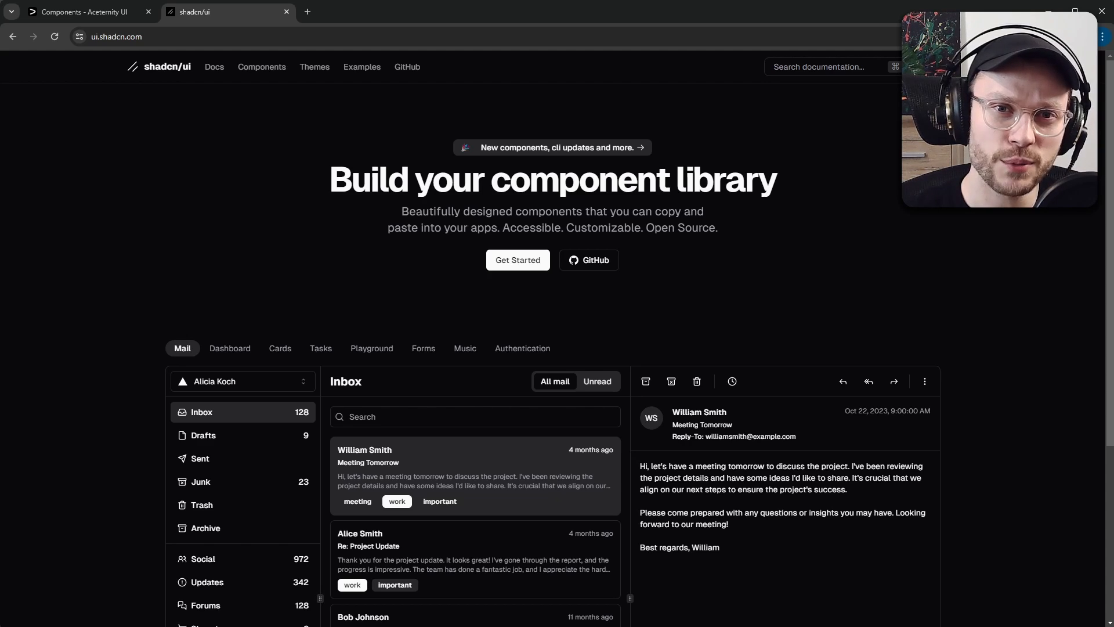
{"action": "scroll", "scroll_direction": "down", "scroll_amount": 3}
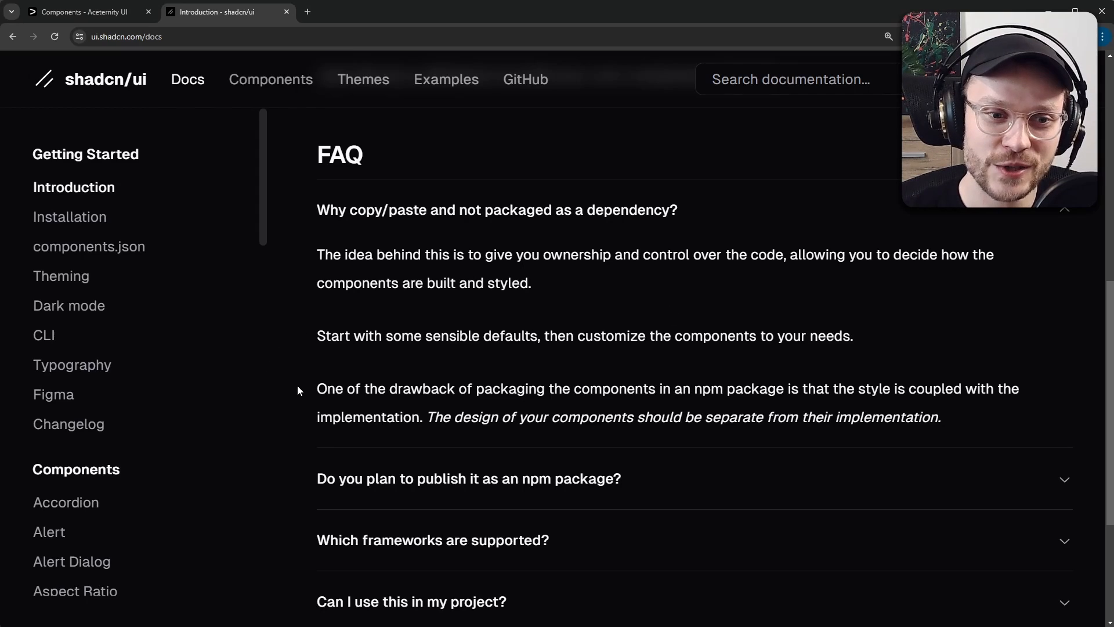
{"action": "left_click_drag", "start_coordinate": [317, 388], "coordinate": [509, 389]}
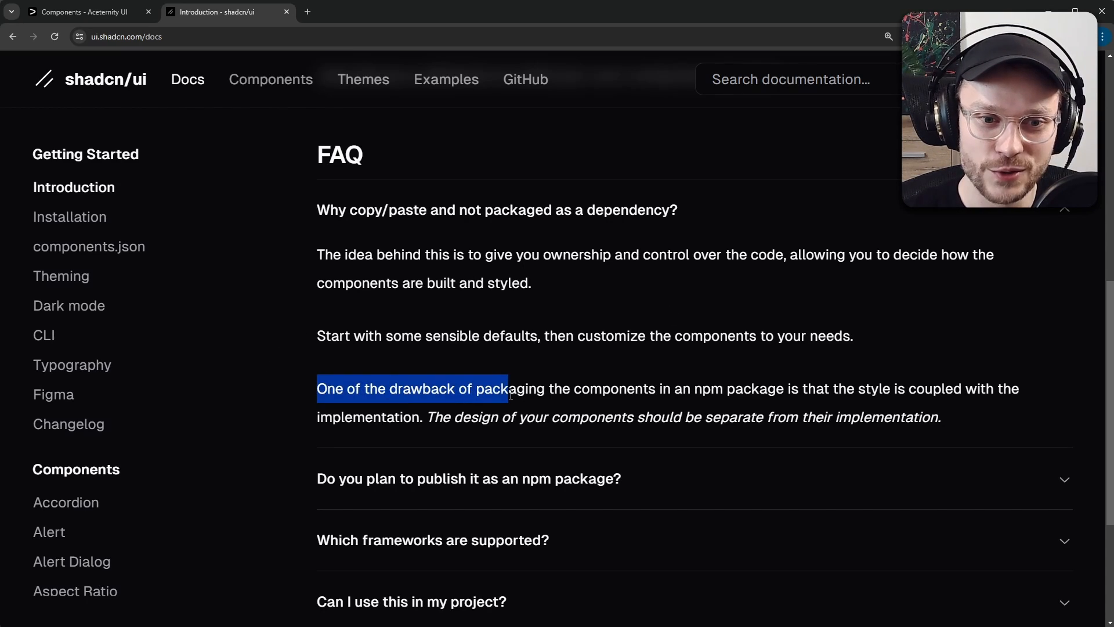
{"action": "left_click_drag", "start_coordinate": [508, 388], "coordinate": [744, 388]}
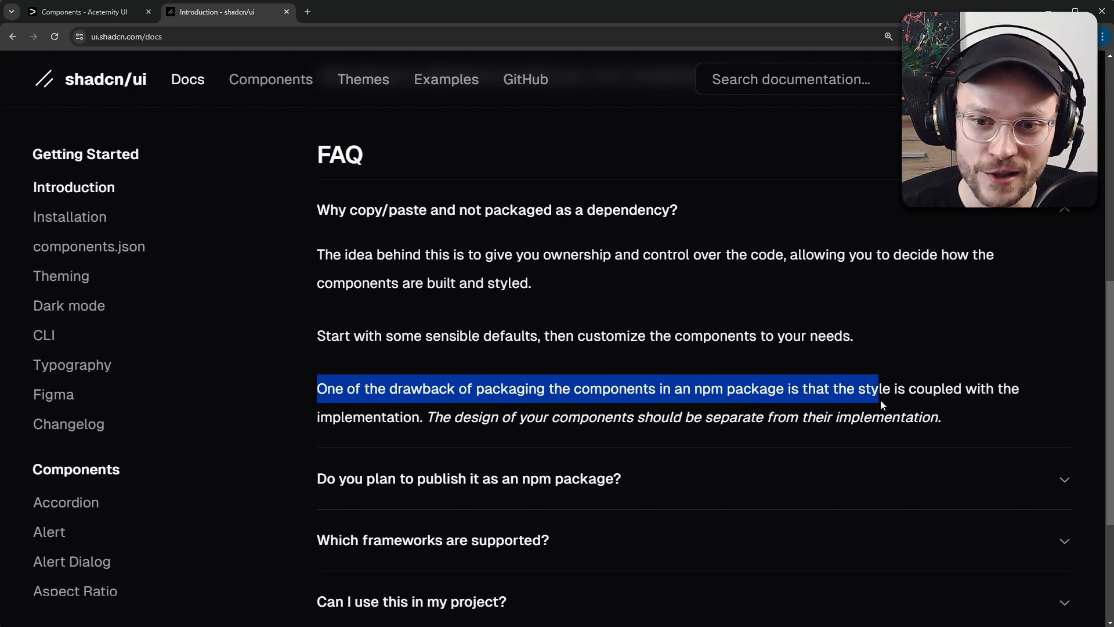
{"action": "left_click_drag", "start_coordinate": [881, 402], "coordinate": [423, 417]}
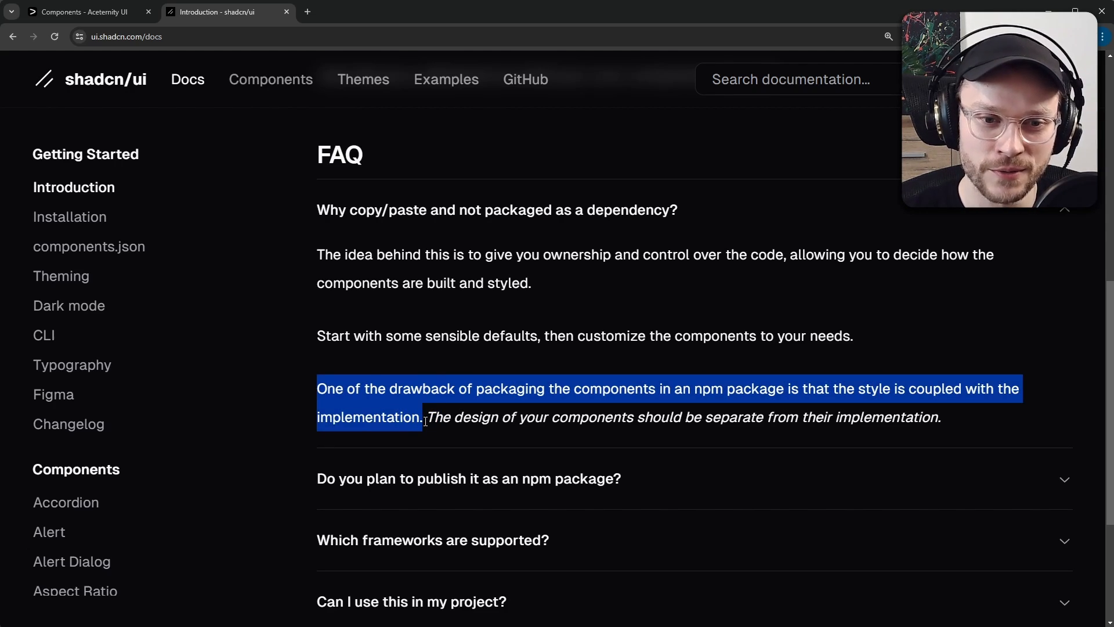
{"action": "left_click_drag", "start_coordinate": [424, 417], "coordinate": [762, 418]}
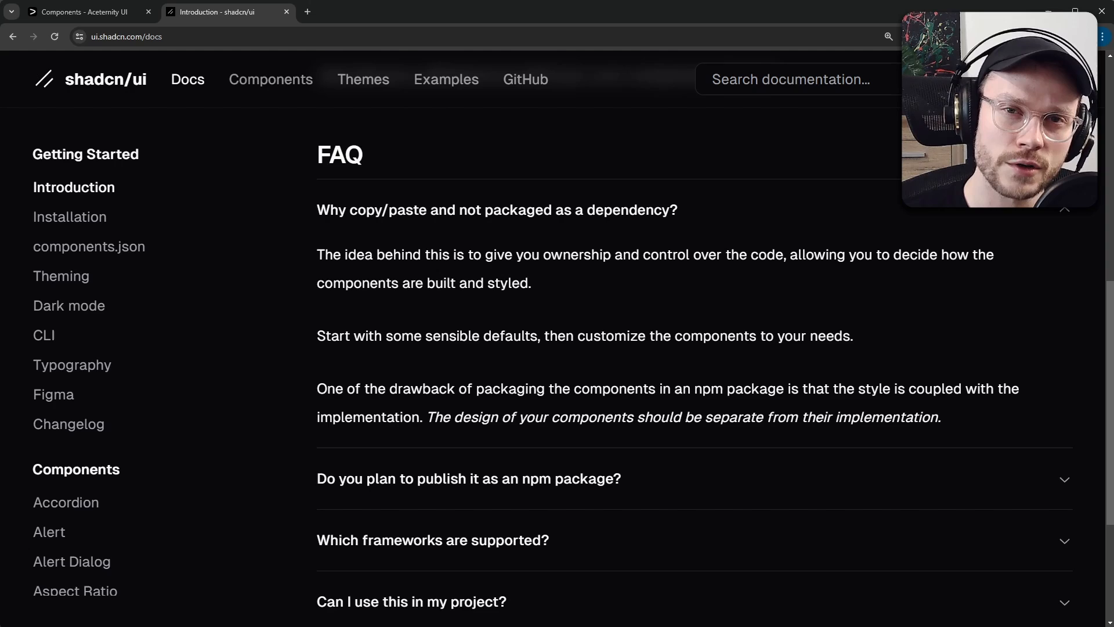
{"action": "left_click", "coordinate": [80, 12]}
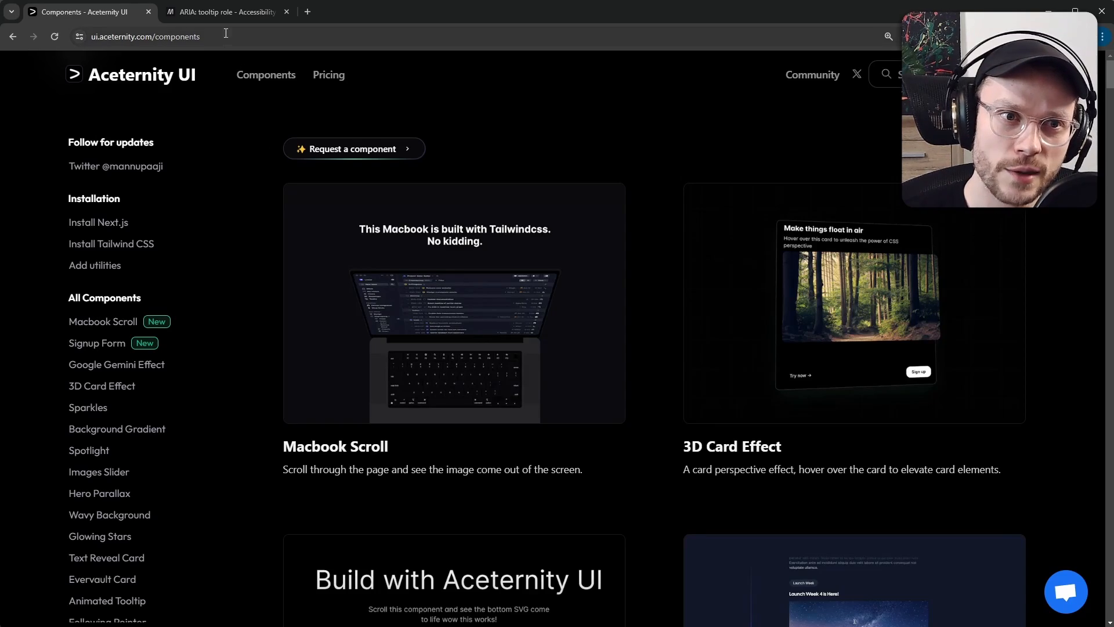
Highlight MDN's tooltip container, trigger, aria-describedby and focus-or-hover requirements, then go to Animated Tooltip
{"action": "left_click", "coordinate": [226, 12]}
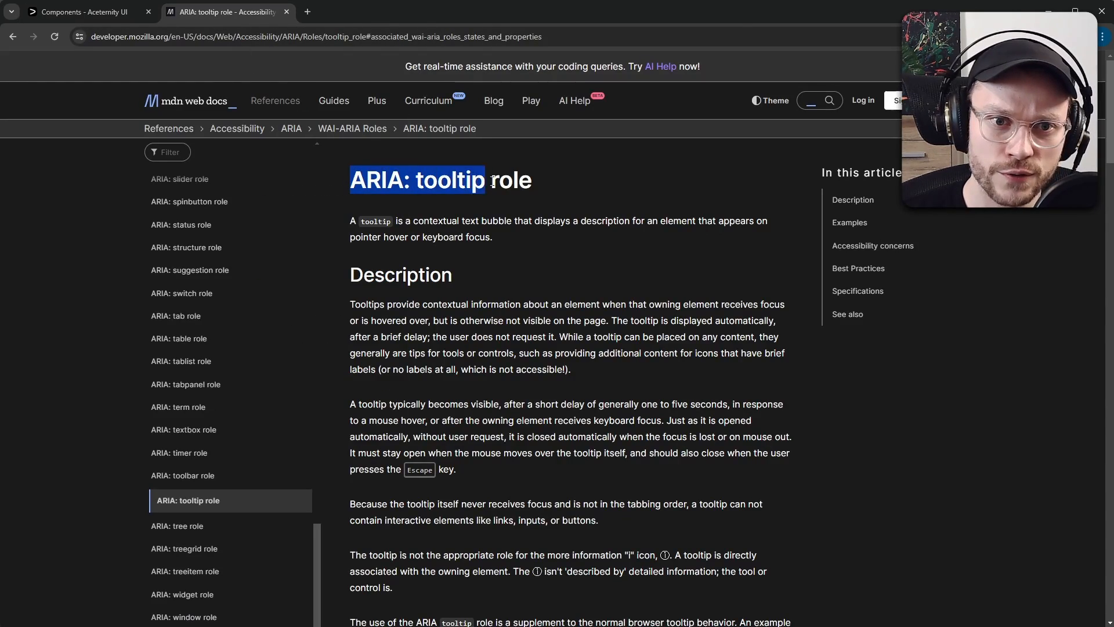
{"action": "scroll", "scroll_direction": "down", "scroll_amount": 3}
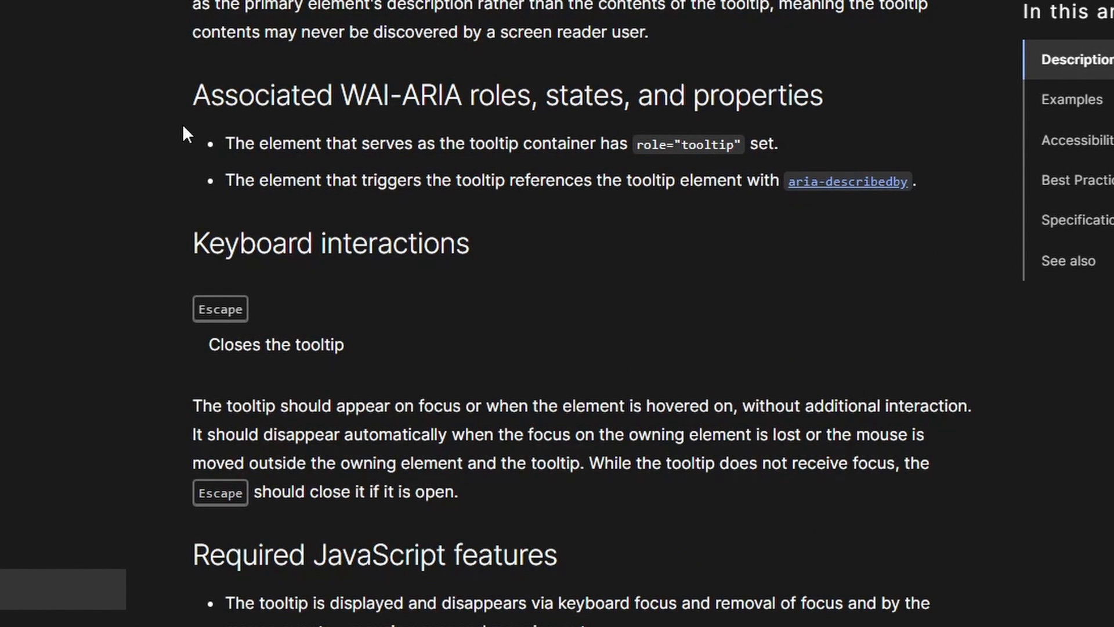
{"action": "left_click_drag", "start_coordinate": [226, 142], "coordinate": [557, 143]}
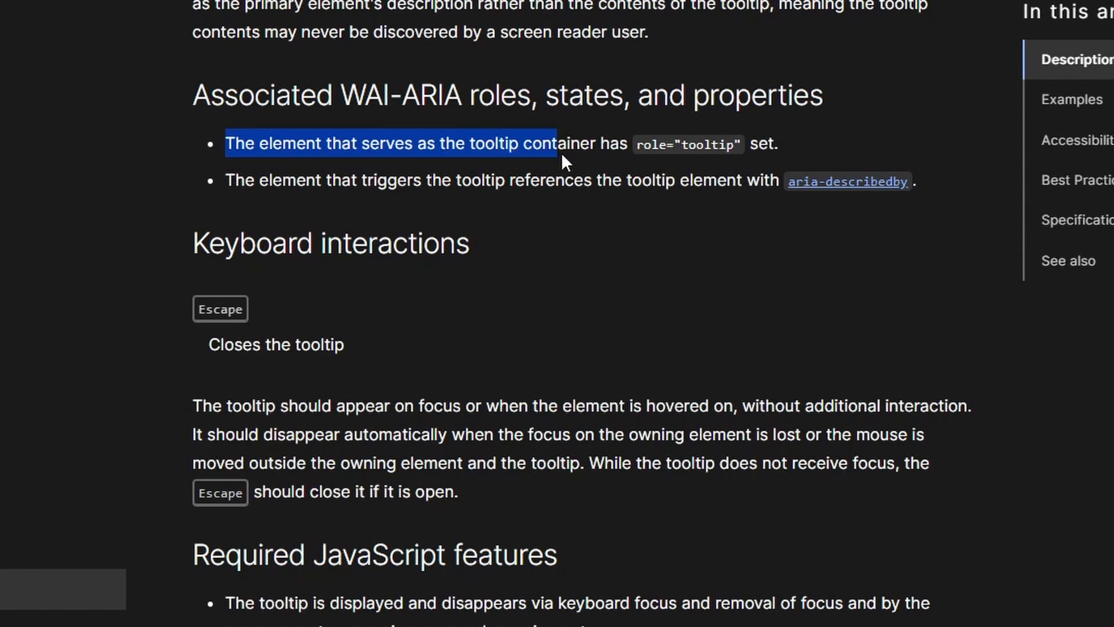
{"action": "left_click_drag", "start_coordinate": [558, 143], "coordinate": [779, 143]}
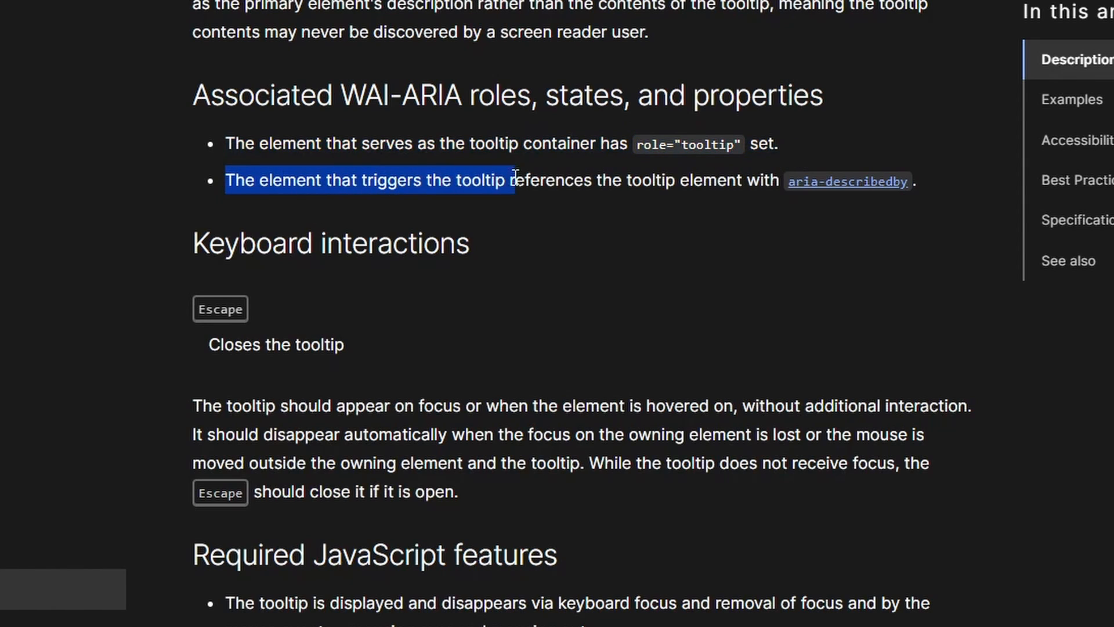
{"action": "left_click_drag", "start_coordinate": [514, 180], "coordinate": [782, 180]}
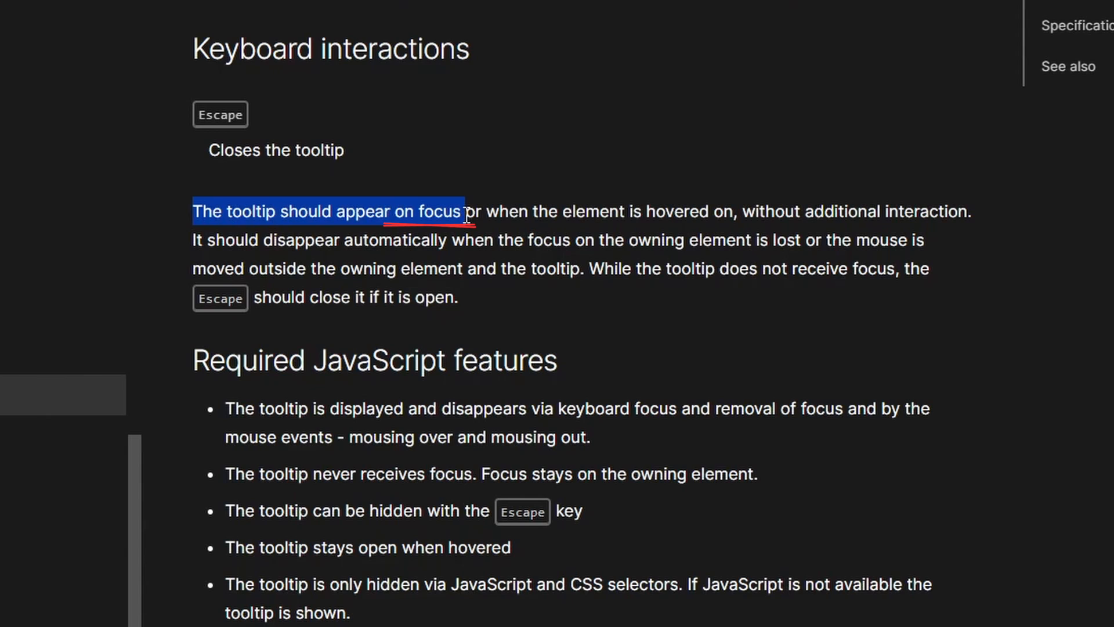
{"action": "left_click_drag", "start_coordinate": [462, 211], "coordinate": [739, 211]}
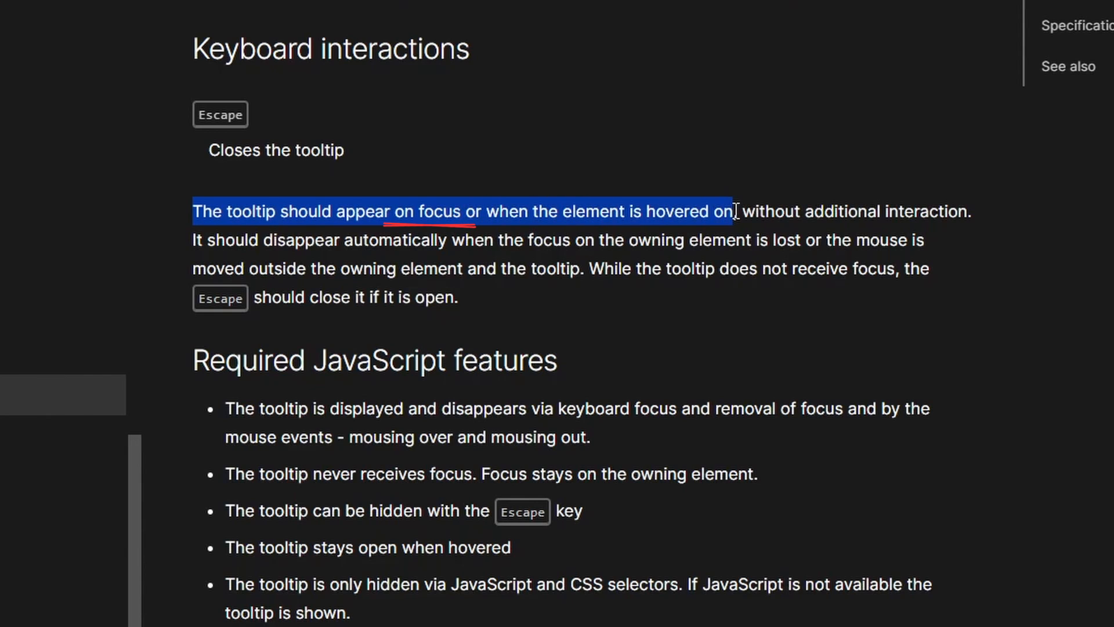
{"action": "left_click", "coordinate": [71, 12]}
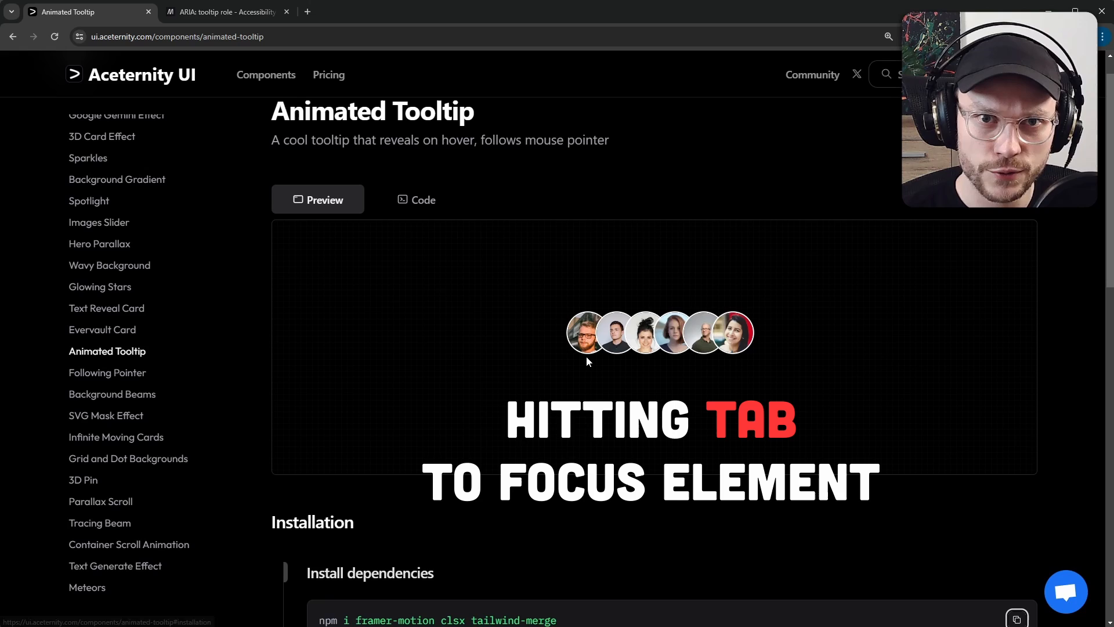
Scroll down the Animated Tooltip page to the avatar row preview
{"action": "scroll", "scroll_direction": "down", "scroll_amount": 3}
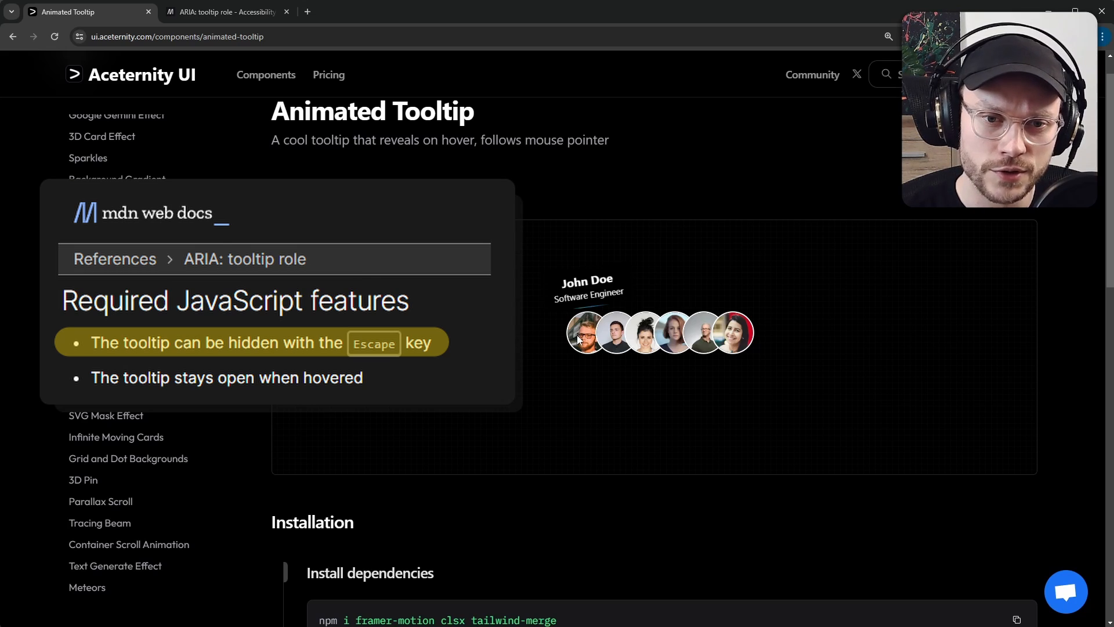
{"action": "mouse_move", "coordinate": [593, 384]}
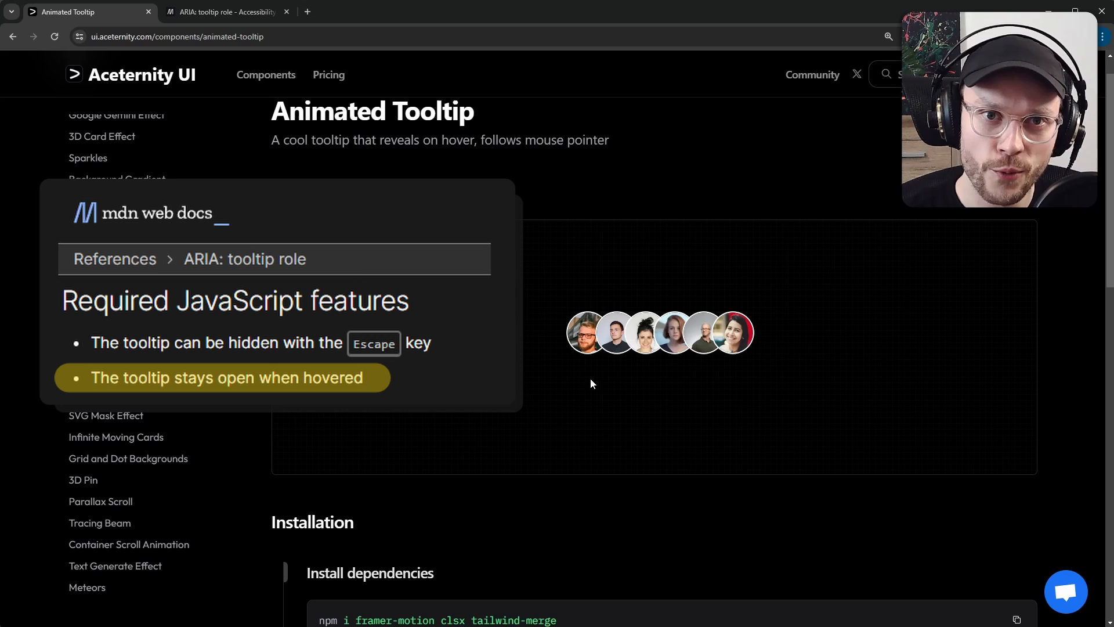
{"action": "mouse_move", "coordinate": [585, 333]}
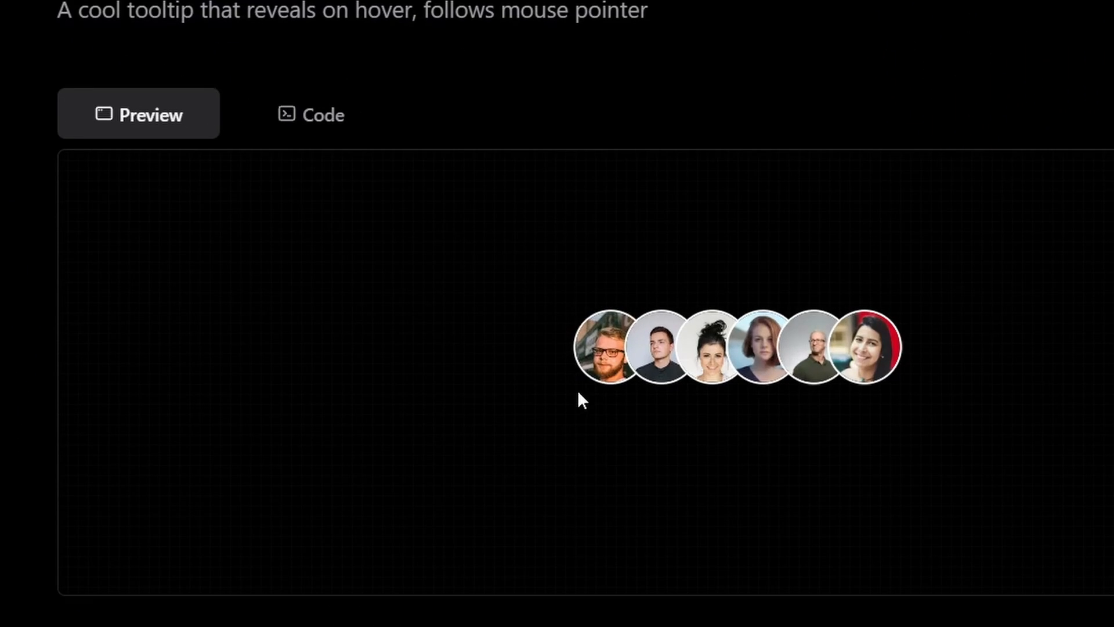
{"action": "mouse_move", "coordinate": [604, 355]}
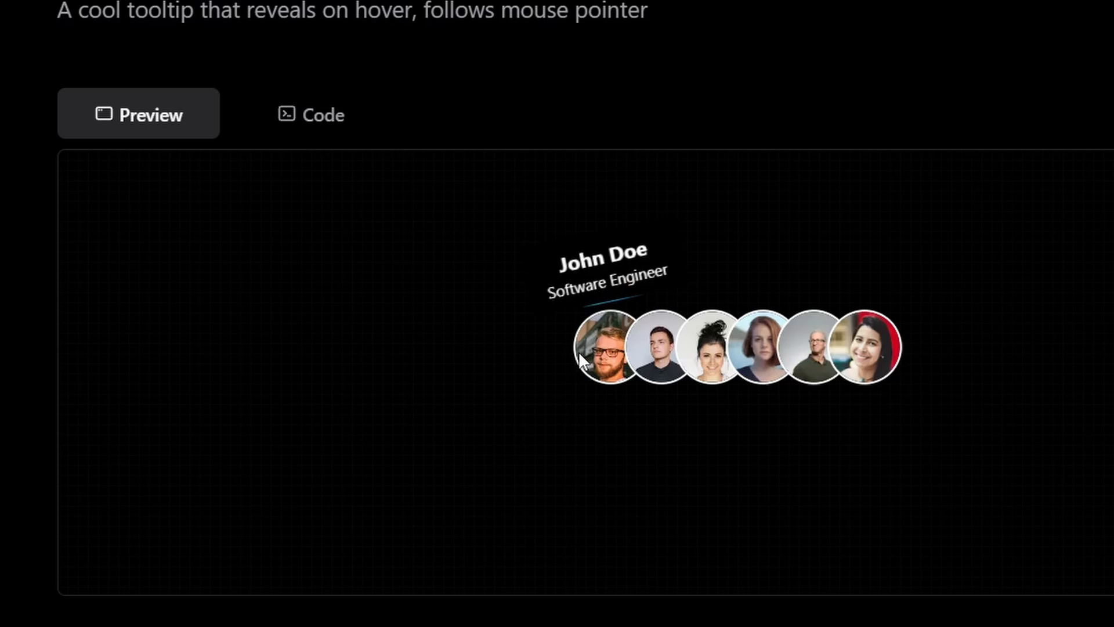
{"action": "mouse_move", "coordinate": [583, 320]}
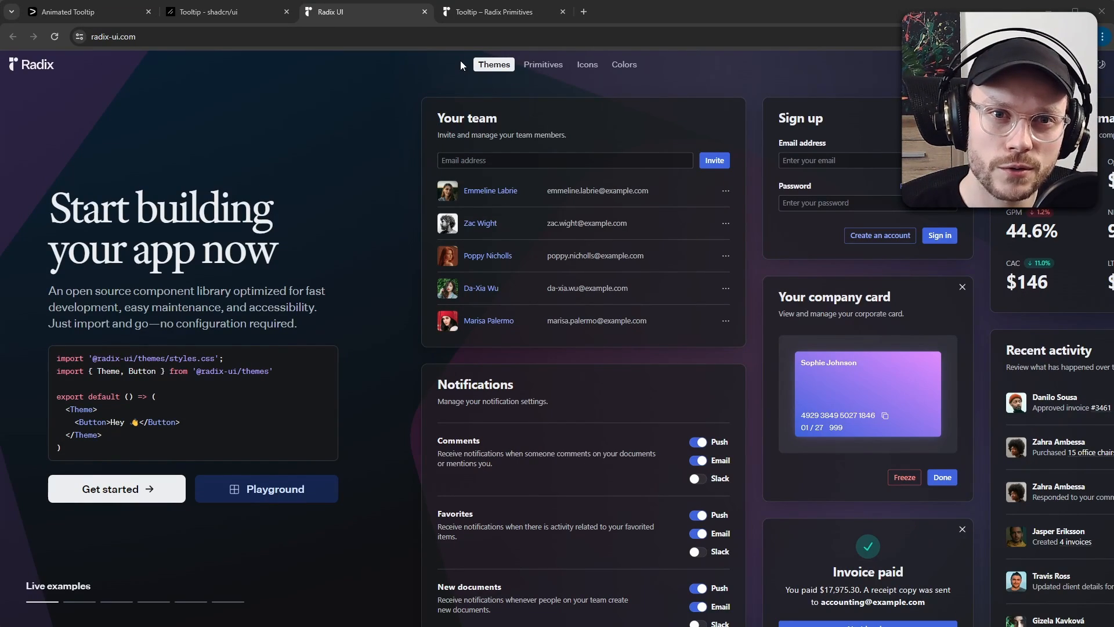
View the Radix Tooltip primitive docs, then give the shadcn/ui tooltip demo keyboard focus
{"action": "left_click", "coordinate": [501, 12]}
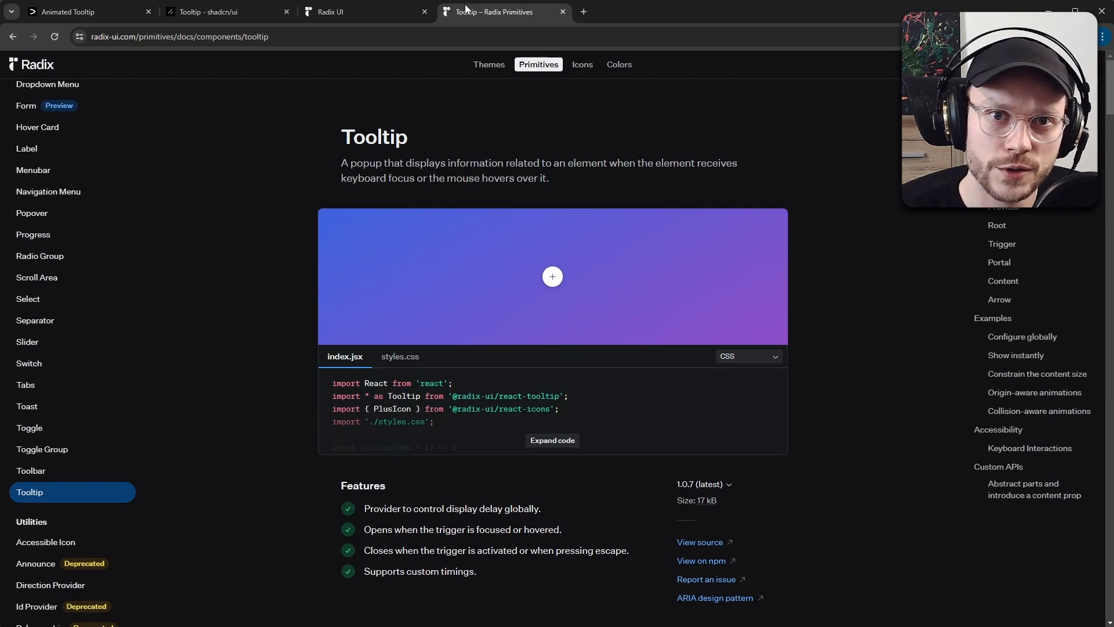
{"action": "left_click", "coordinate": [223, 12]}
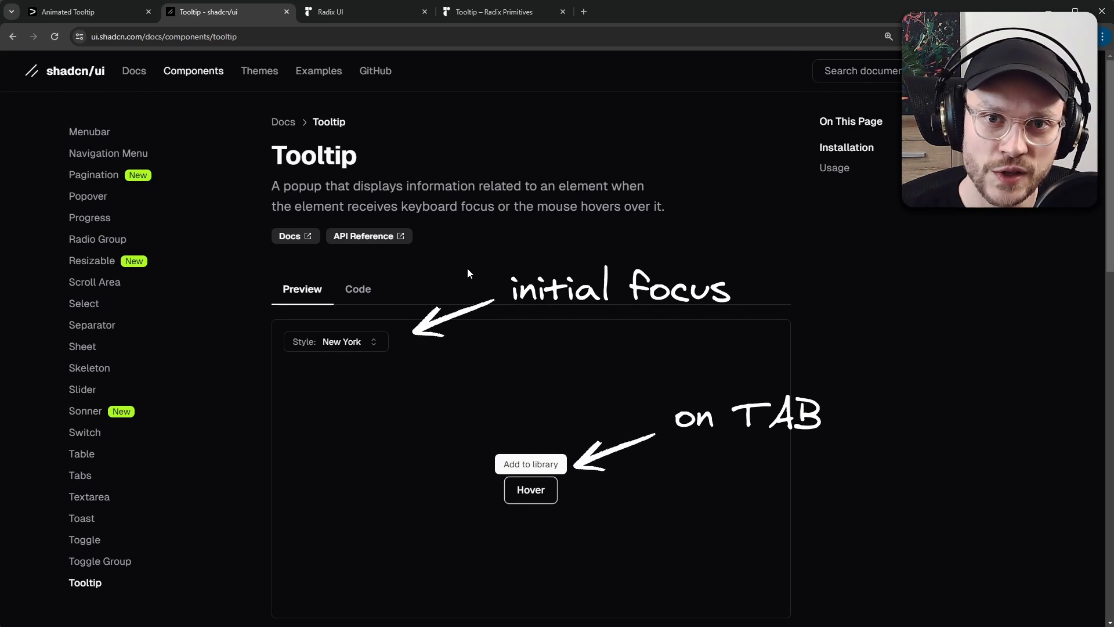
{"action": "left_click", "coordinate": [85, 13]}
{"action": "type", "text": "parallax"}
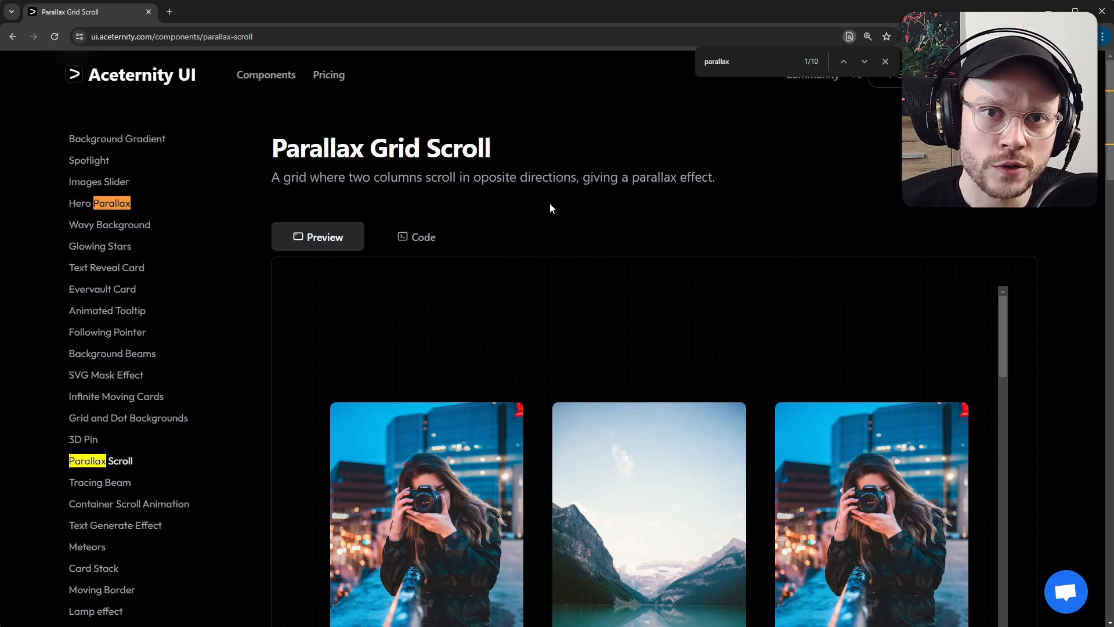
Scroll the Parallax Grid Scroll preview, then scroll the Hero Parallax demo down to Installation
{"action": "scroll", "scroll_direction": "down", "scroll_amount": 3}
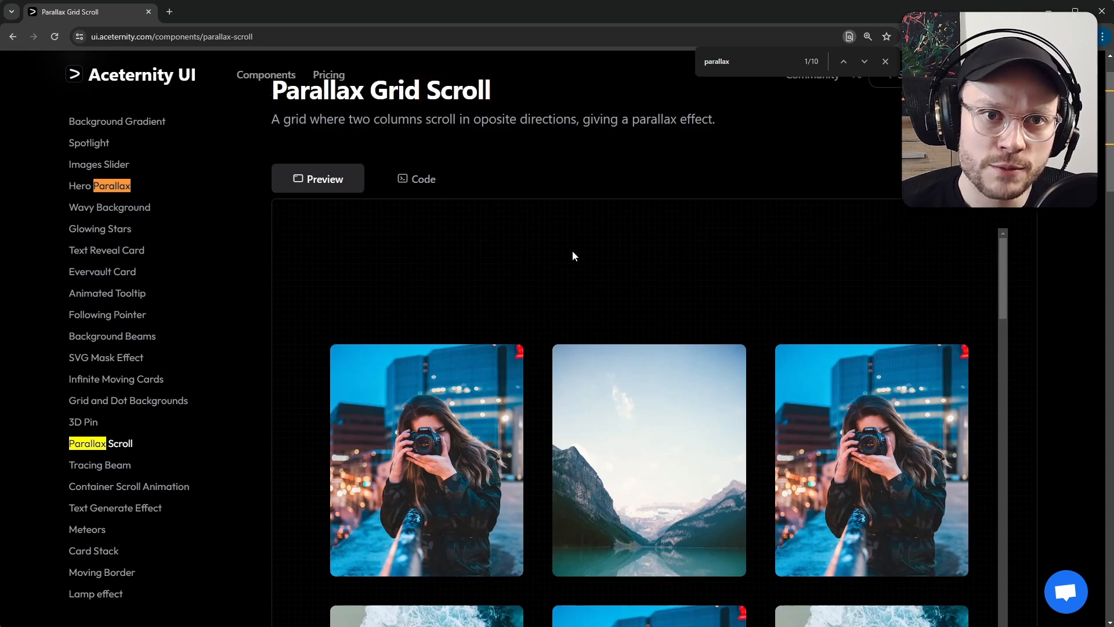
{"action": "scroll", "scroll_direction": "down", "scroll_amount": 3}
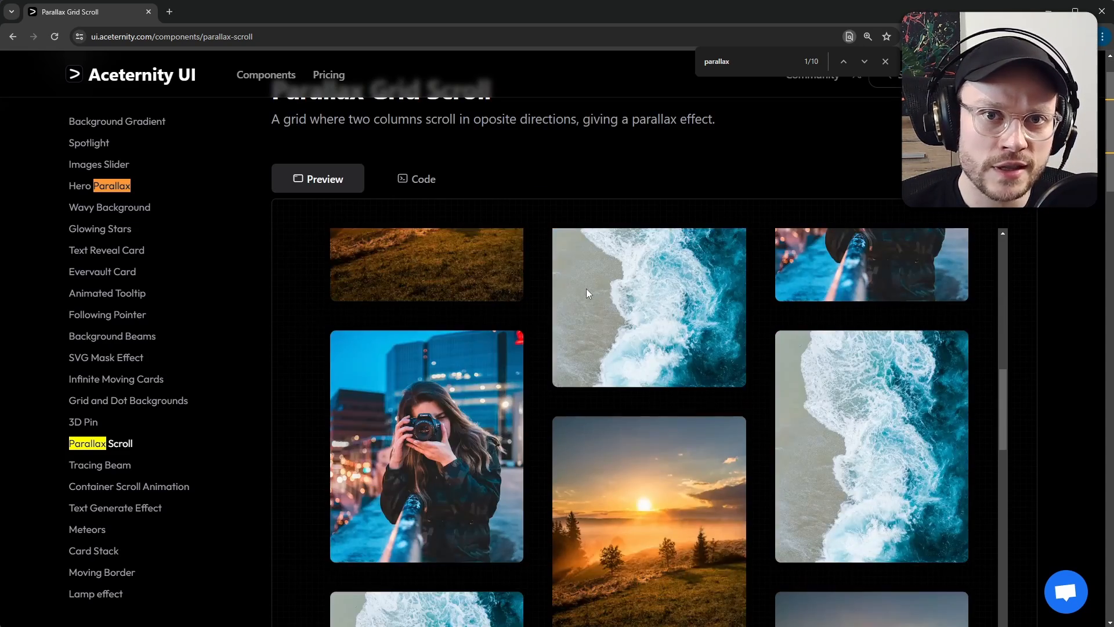
{"action": "left_click", "coordinate": [99, 186]}
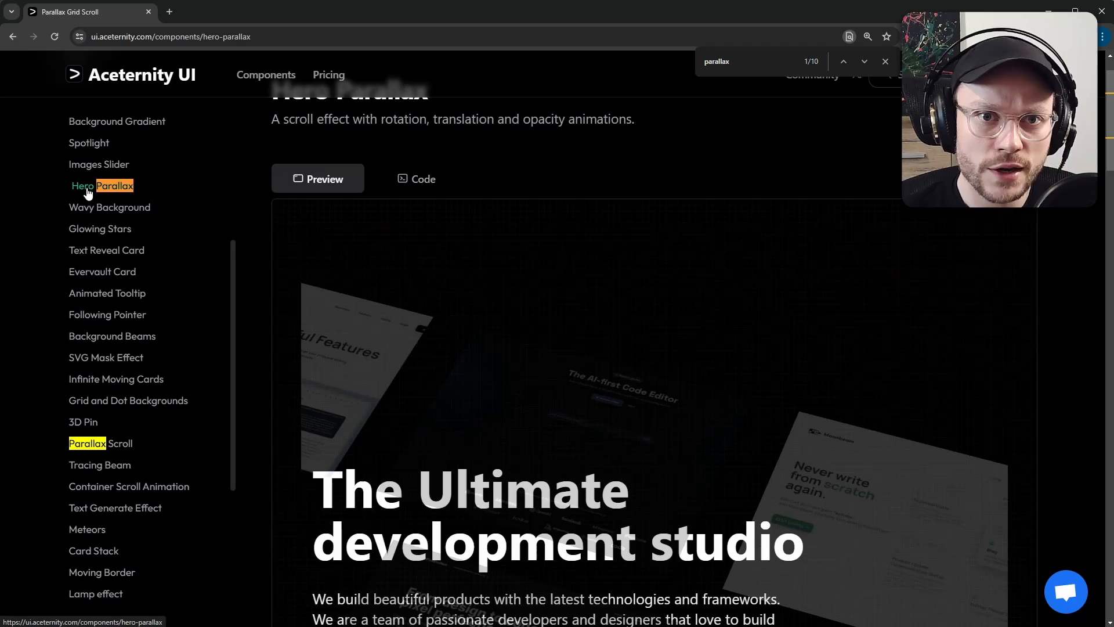
{"action": "scroll", "scroll_direction": "down", "scroll_amount": 3}
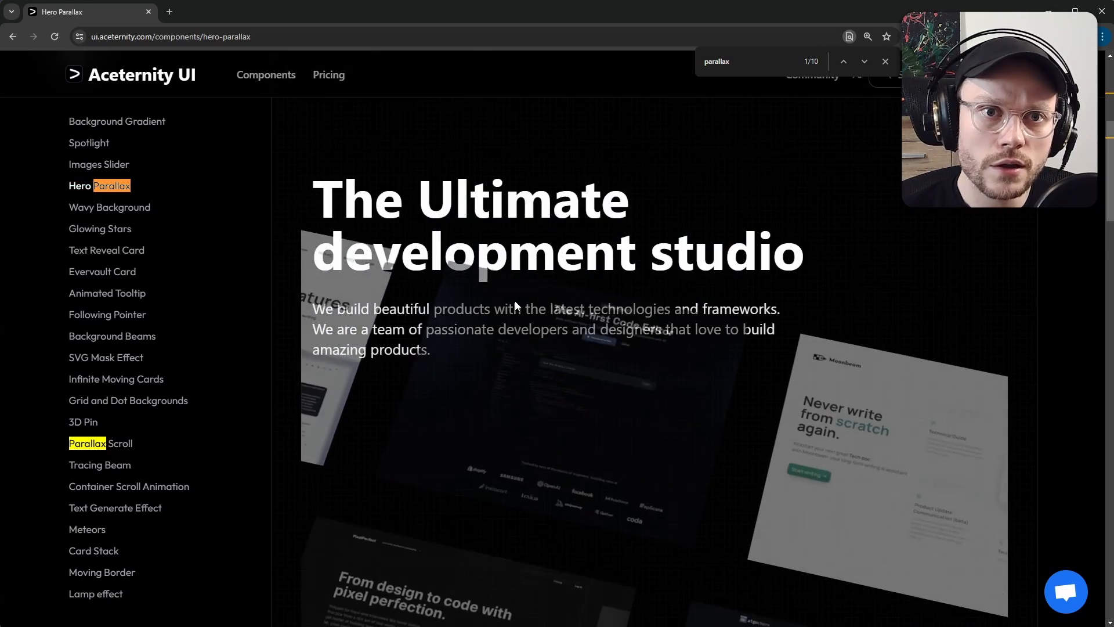
{"action": "scroll", "scroll_direction": "down", "scroll_amount": 3}
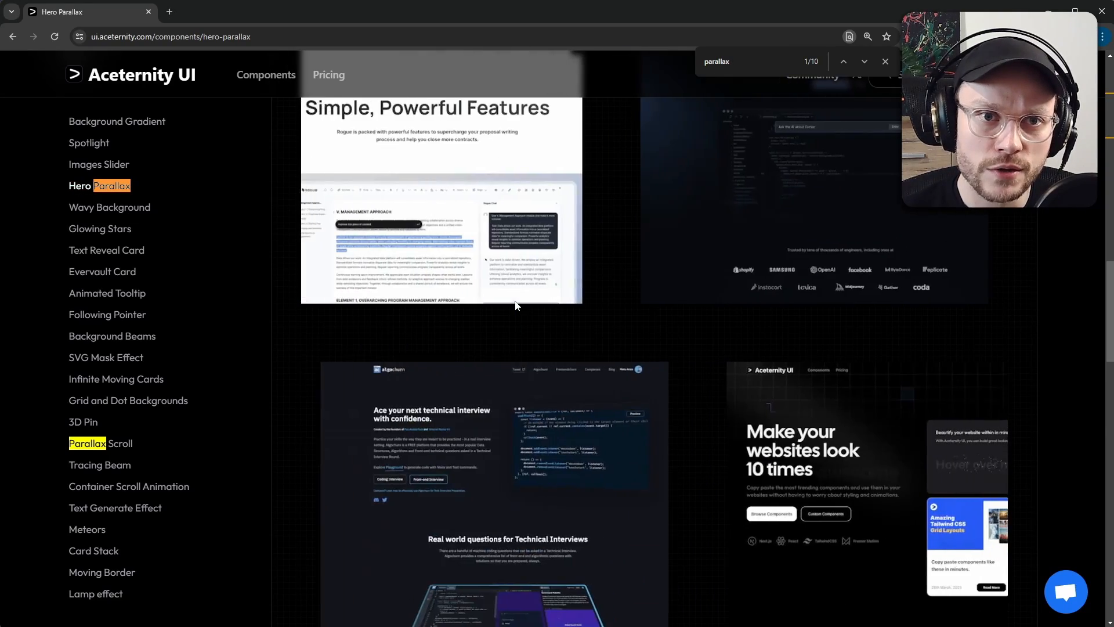
{"action": "scroll", "scroll_direction": "down", "scroll_amount": 3}
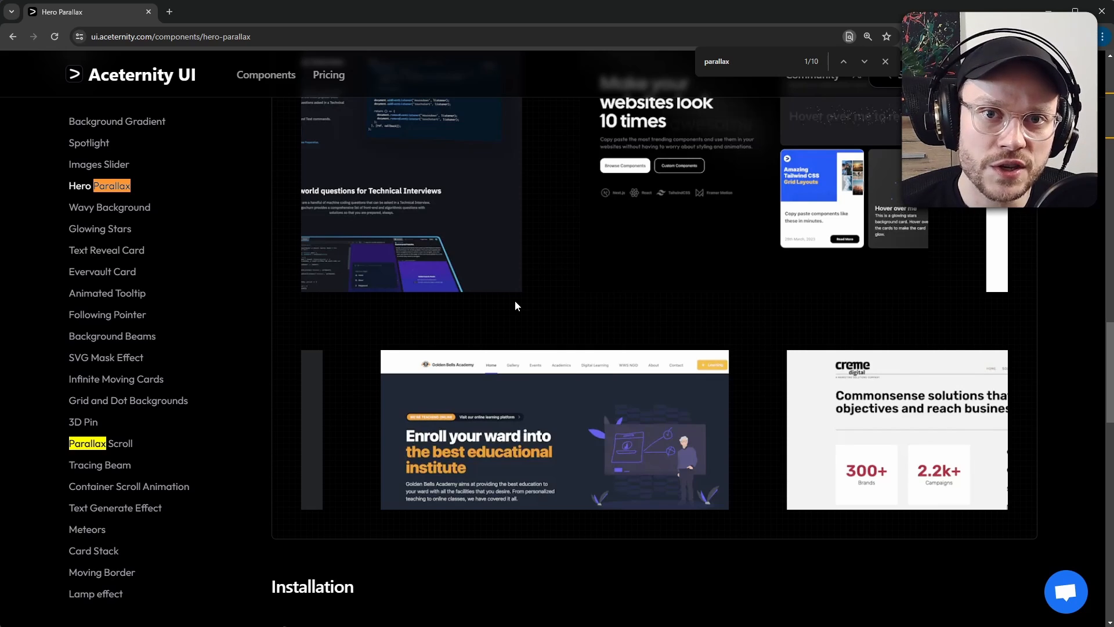
{"action": "left_click", "coordinate": [225, 12]}
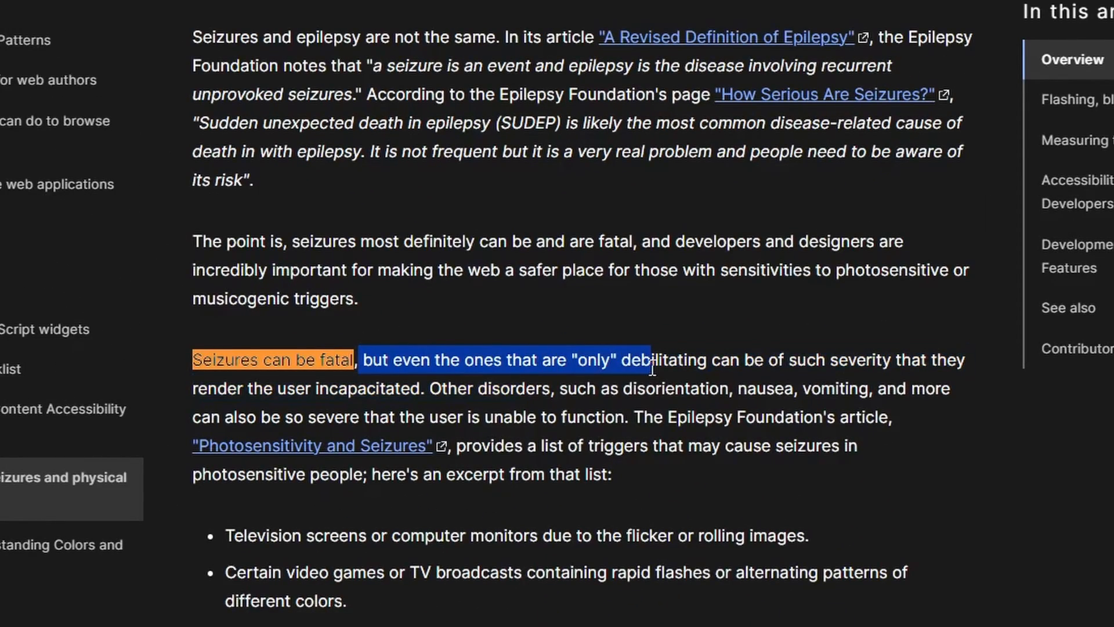
Highlight the MDN passage on debilitating seizures through 'unable to function'
{"action": "left_click_drag", "start_coordinate": [643, 360], "coordinate": [729, 360]}
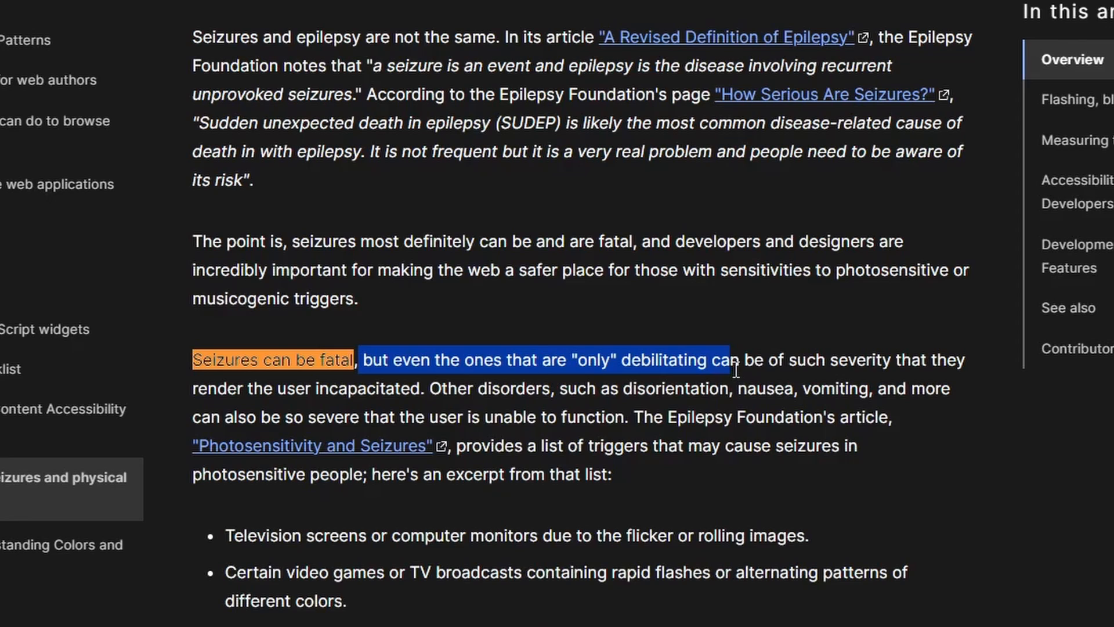
{"action": "left_click_drag", "start_coordinate": [725, 361], "coordinate": [333, 389]}
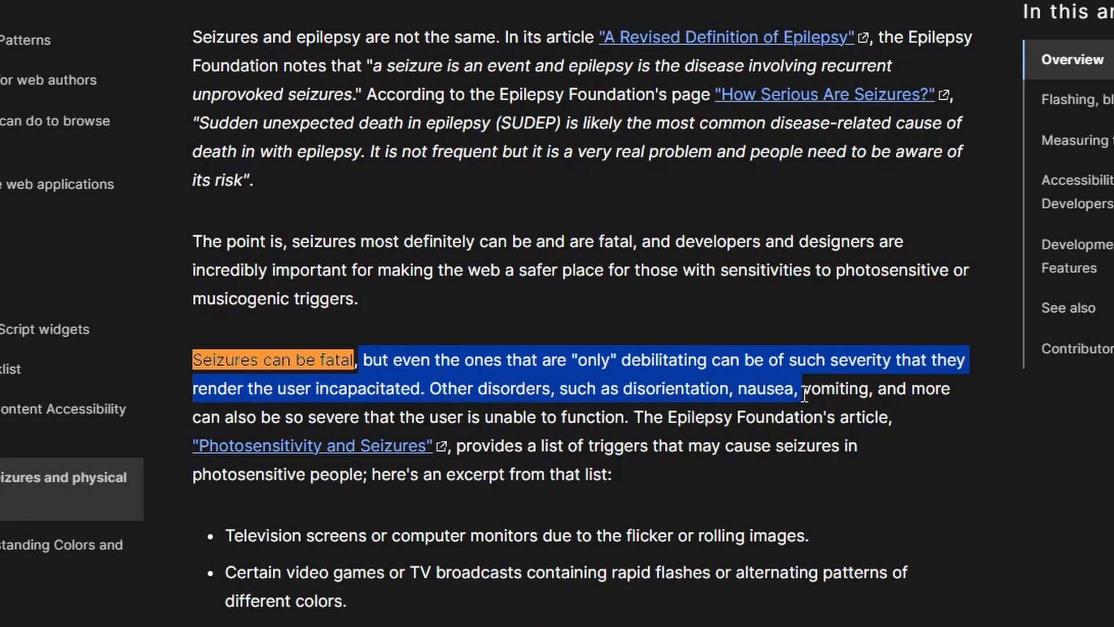
{"action": "left_click_drag", "start_coordinate": [804, 389], "coordinate": [281, 417]}
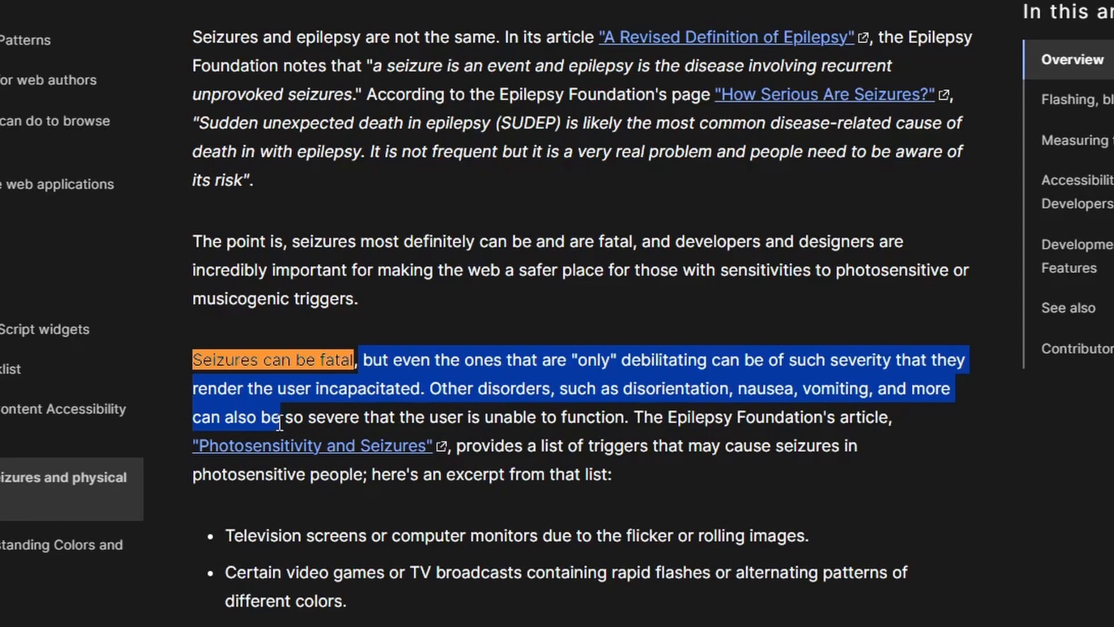
{"action": "left_click_drag", "start_coordinate": [281, 418], "coordinate": [487, 417]}
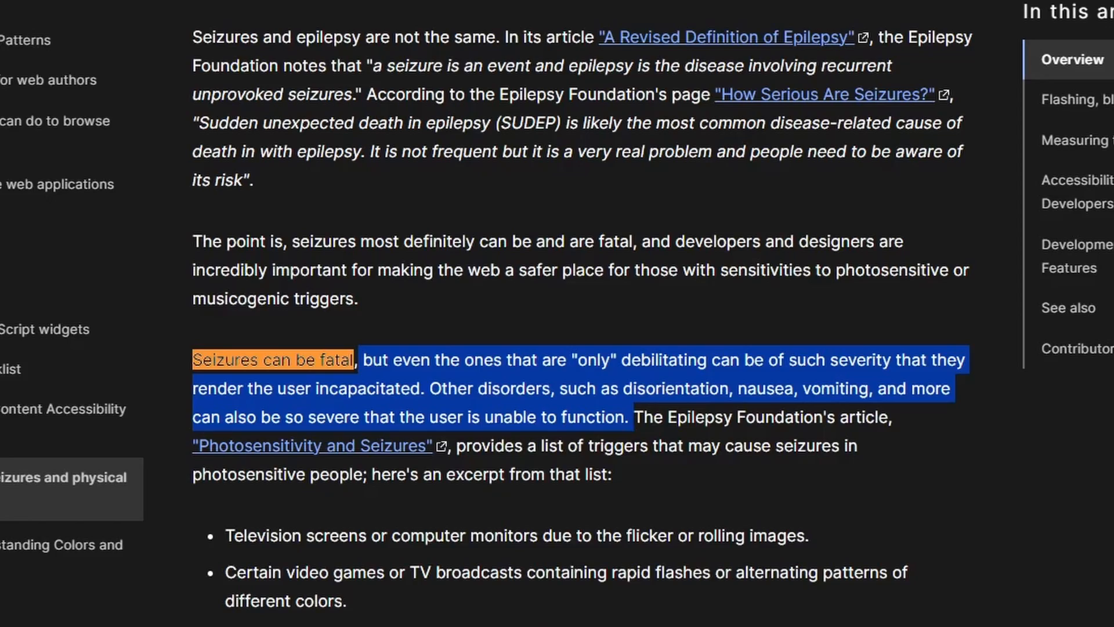
{"action": "left_click", "coordinate": [364, 11]}
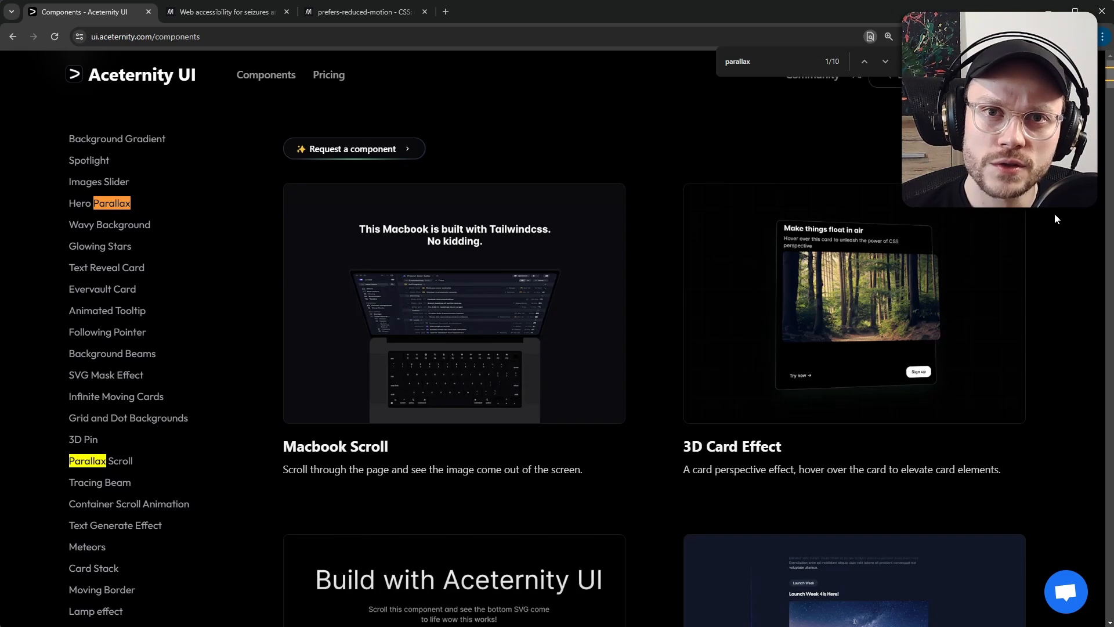
Scroll through the Framer Motion guide's reducedMotion and useReducedMotion sections
{"action": "left_click", "coordinate": [366, 12]}
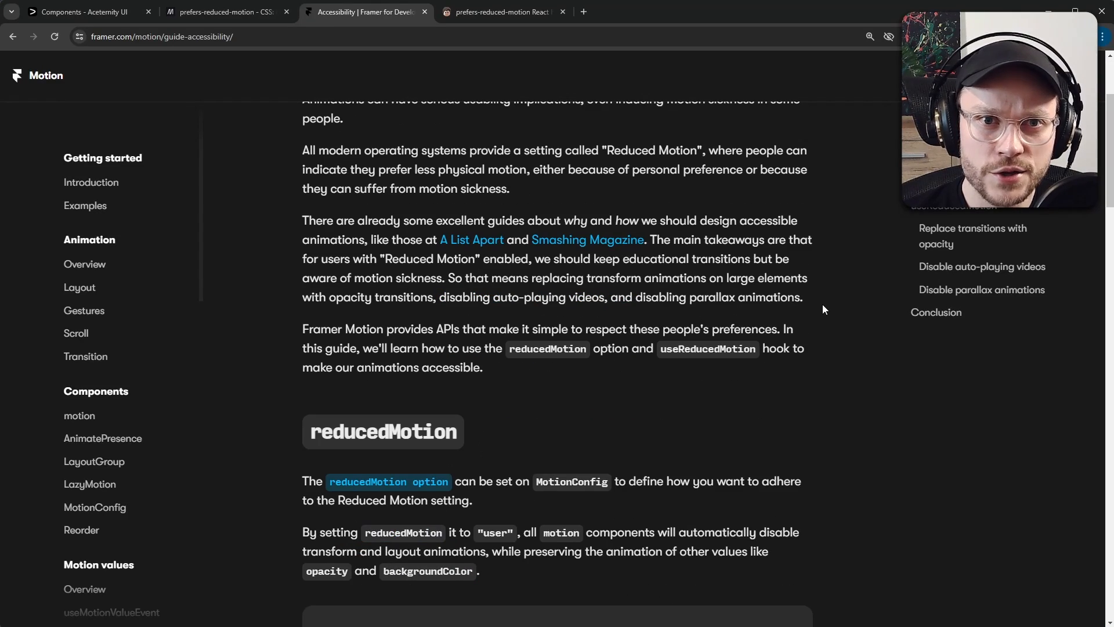
{"action": "scroll", "scroll_direction": "down", "scroll_amount": 3}
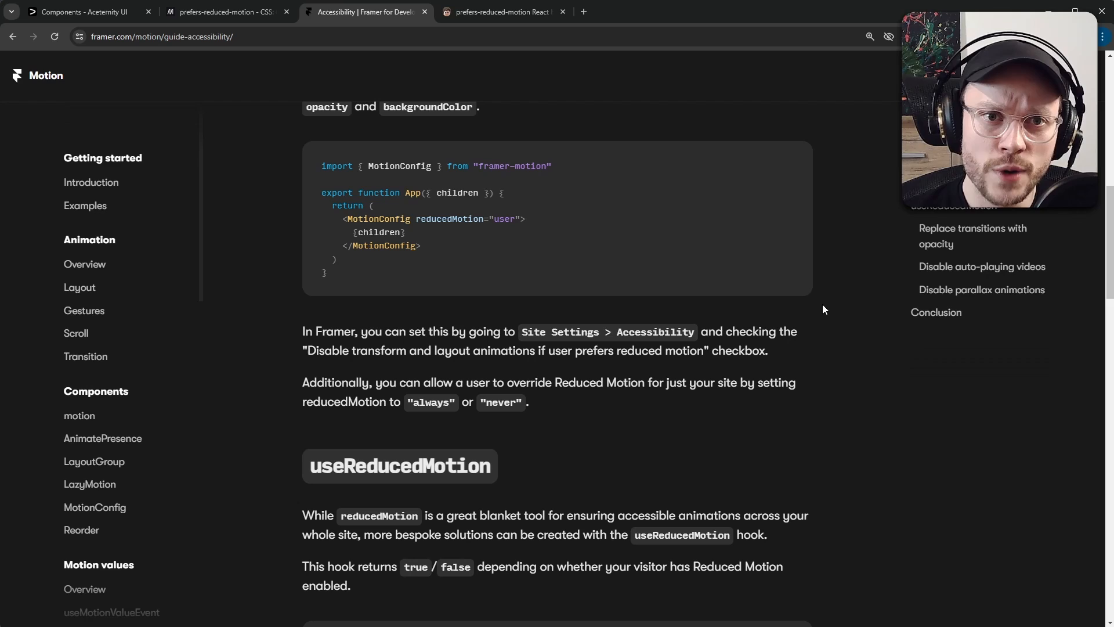
{"action": "left_click", "coordinate": [501, 11]}
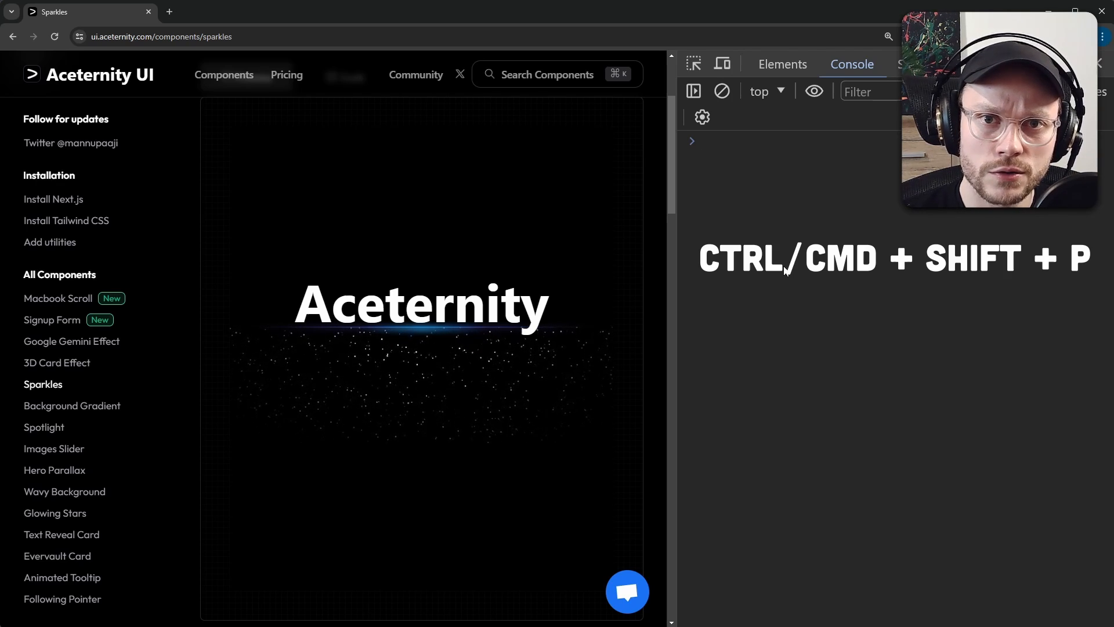
Open the DevTools command menu with Ctrl+Shift+P
{"action": "key", "text": "Ctrl+Shift+P"}
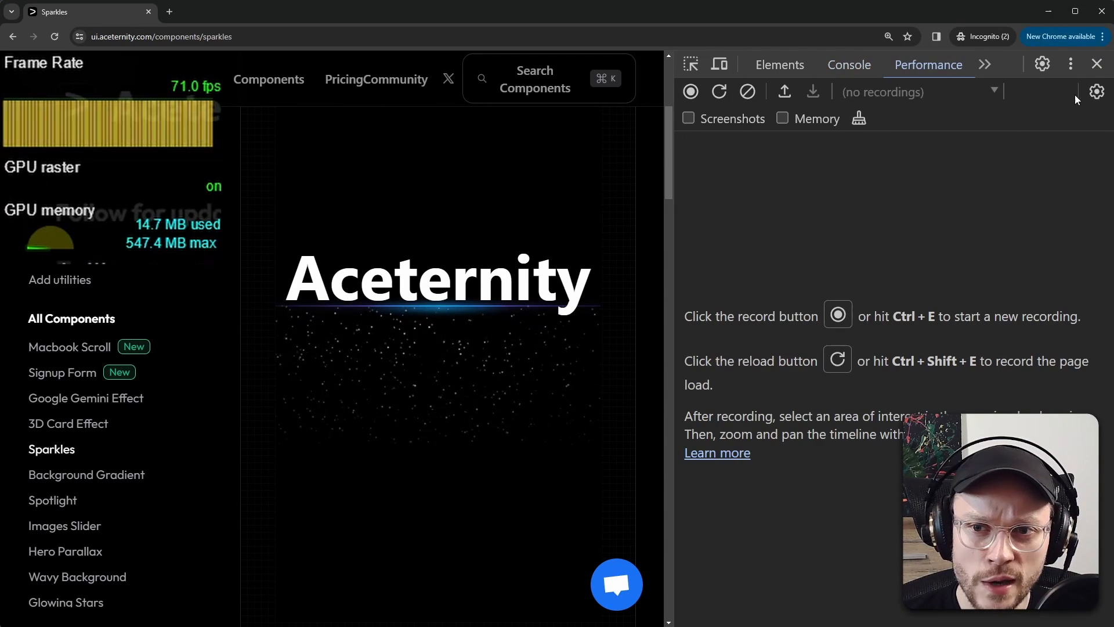
Throttle the DevTools CPU to 6× slowdown so Sparkles drops to about 8 fps
{"action": "left_click", "coordinate": [1096, 91]}
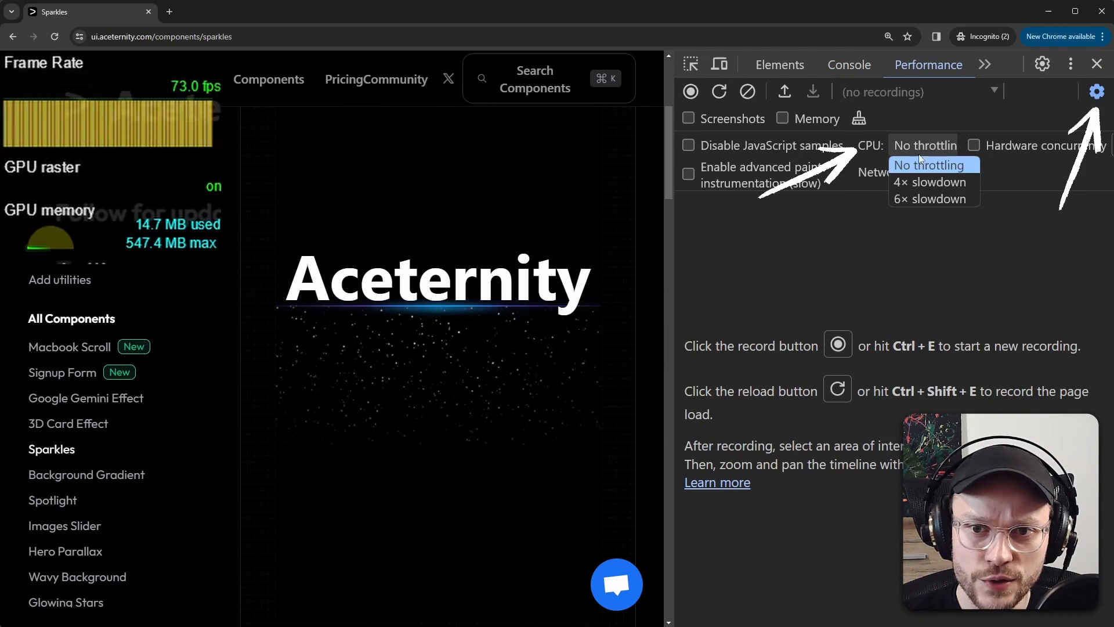
{"action": "left_click", "coordinate": [928, 181]}
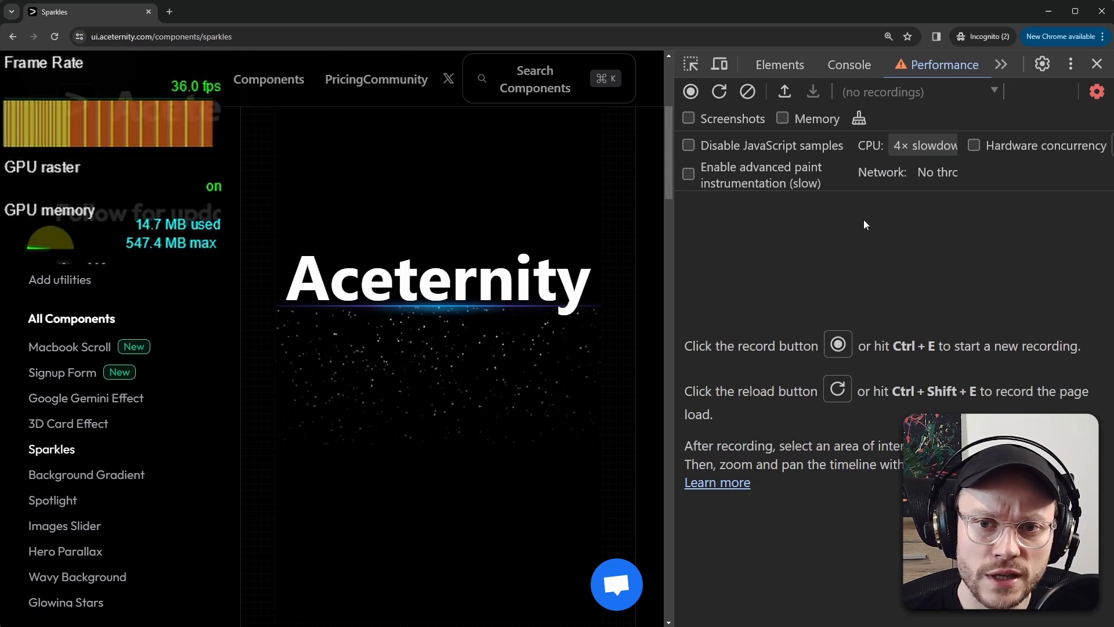
{"action": "left_click", "coordinate": [923, 145]}
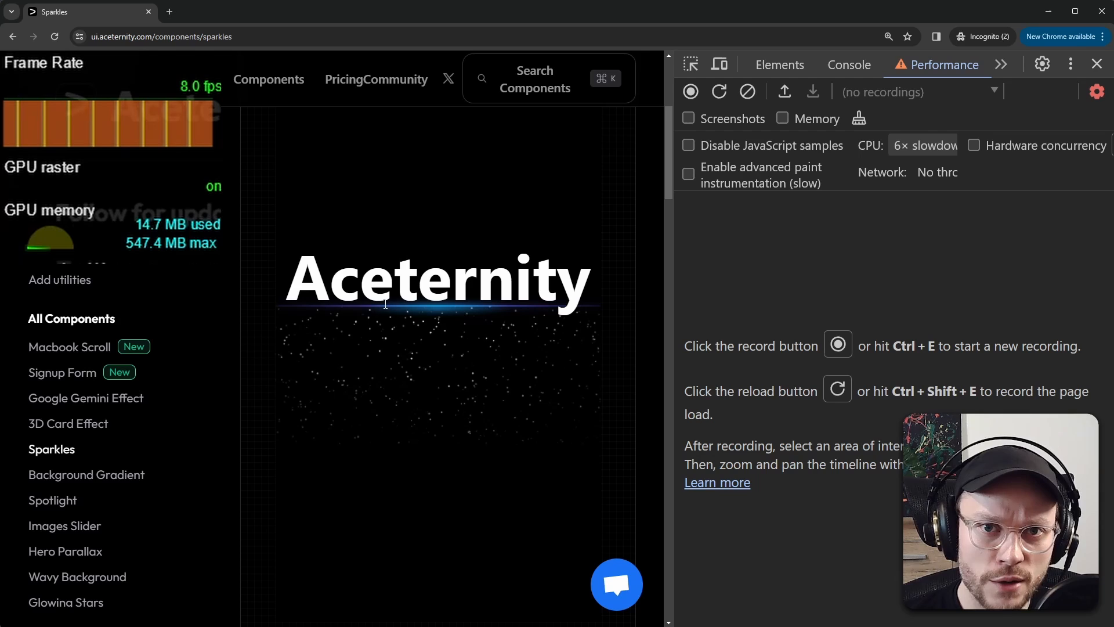
{"action": "mouse_move", "coordinate": [430, 405]}
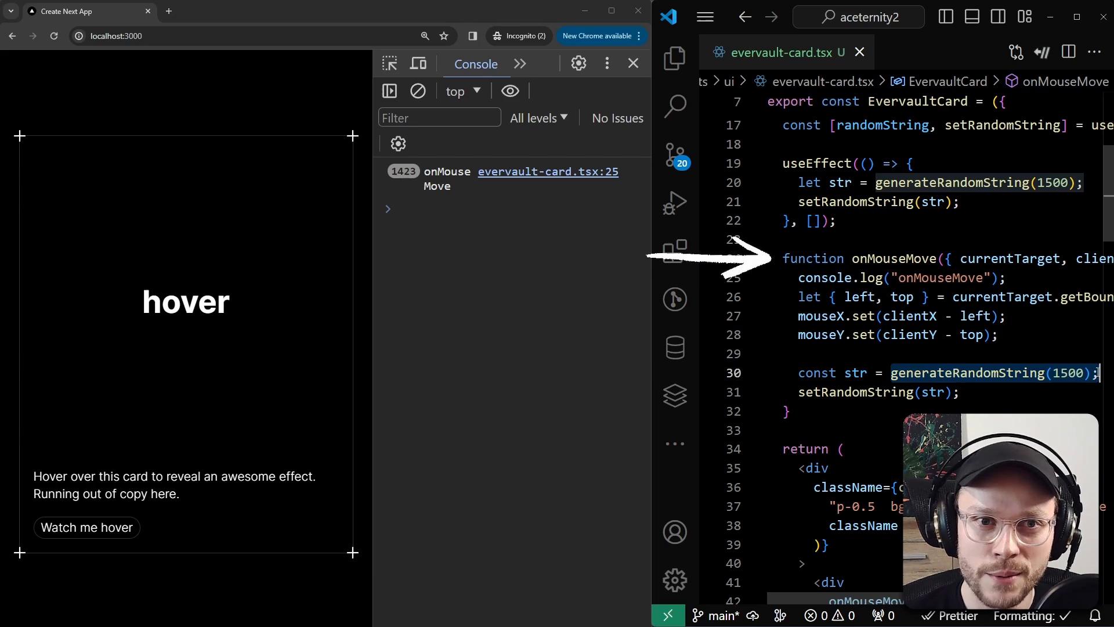
{"action": "mouse_move", "coordinate": [160, 245]}
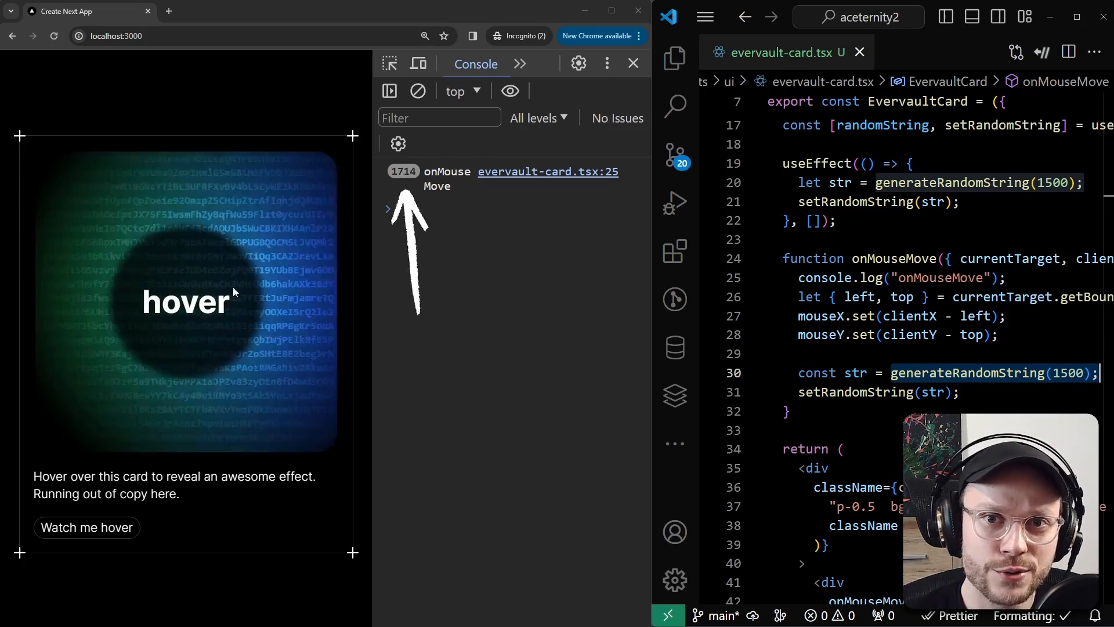
{"action": "mouse_move", "coordinate": [164, 212]}
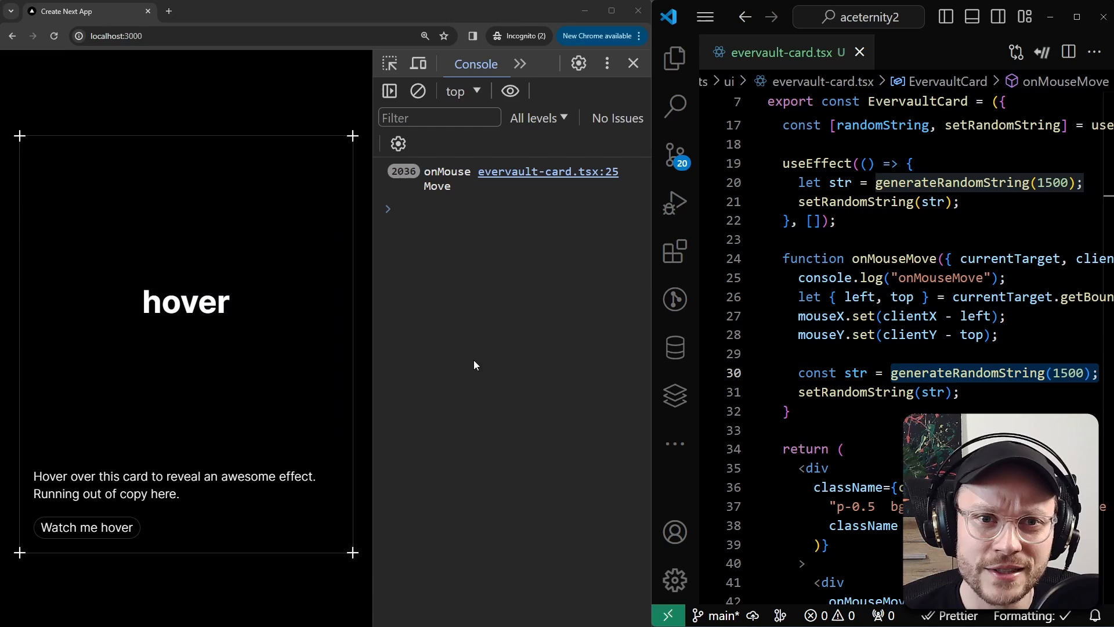
Review evervault-card.tsx's onMouseMove logging over 2,000 events, then reopen the DevTools Performance panel
{"action": "left_click", "coordinate": [853, 391]}
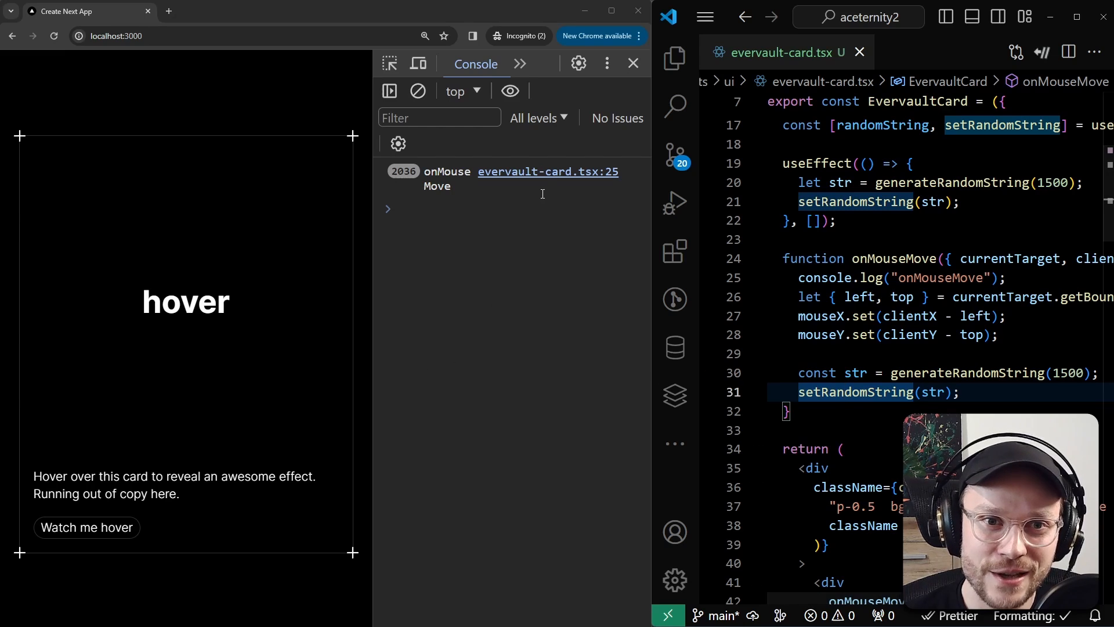
{"action": "left_click", "coordinate": [520, 64]}
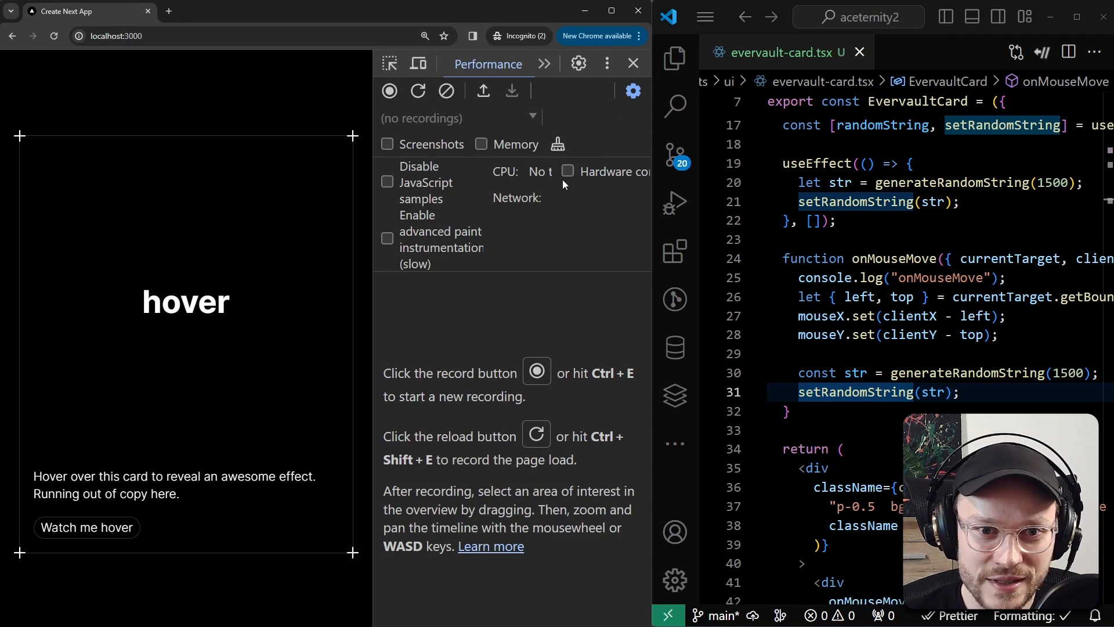
Set CPU throttling to 4× and turn on the FPS meter over the Evervault card
{"action": "left_click", "coordinate": [539, 171]}
{"action": "type", "text": ">fps"}
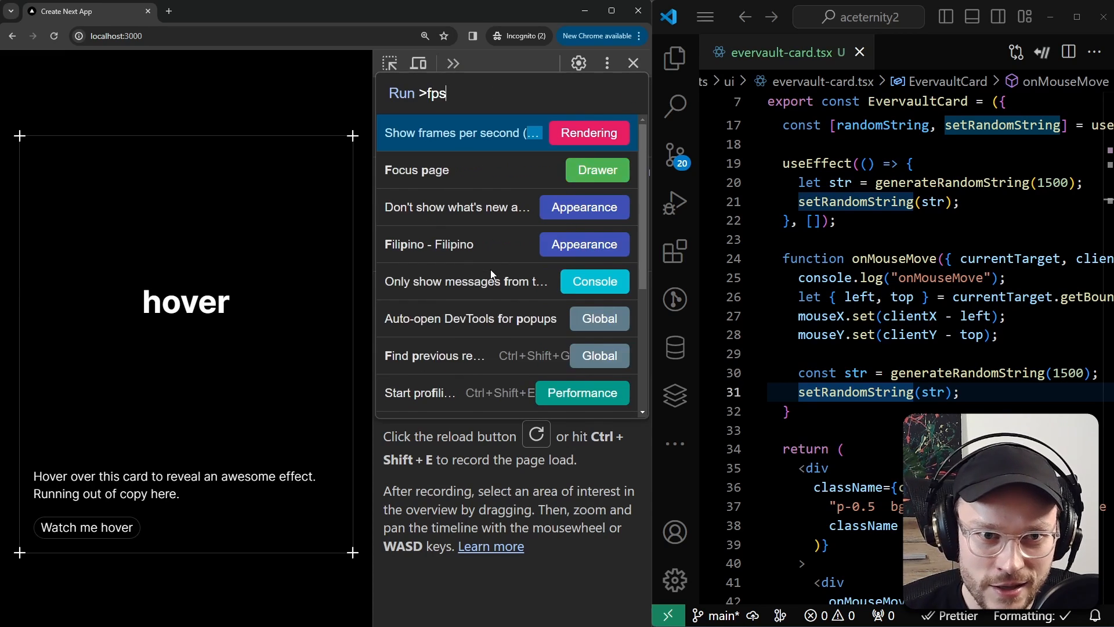
{"action": "left_click", "coordinate": [460, 133]}
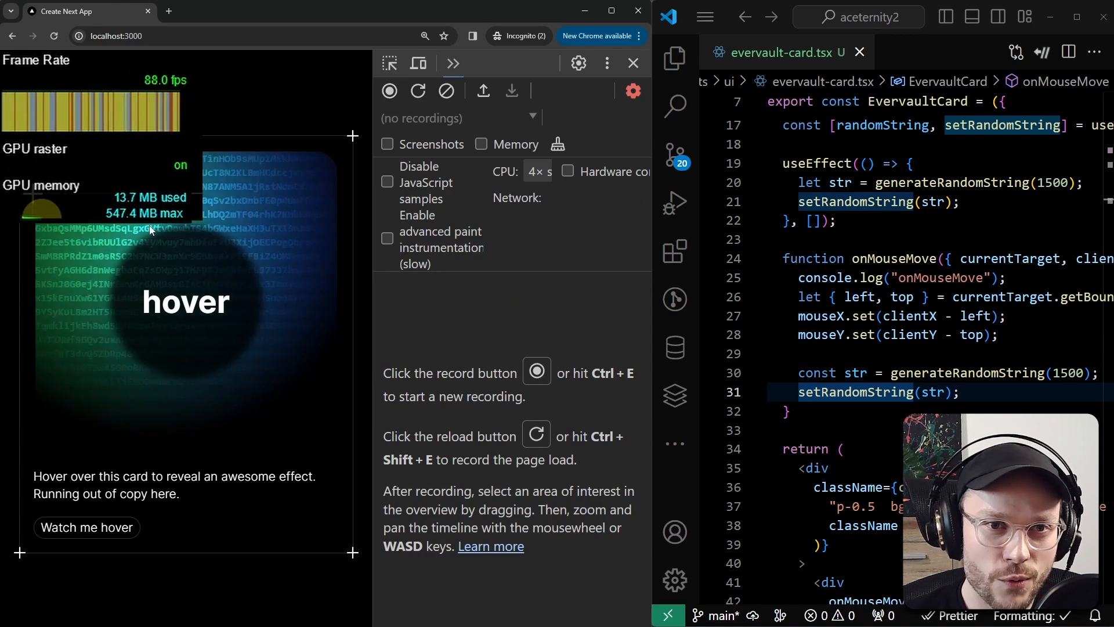
{"action": "mouse_move", "coordinate": [254, 276]}
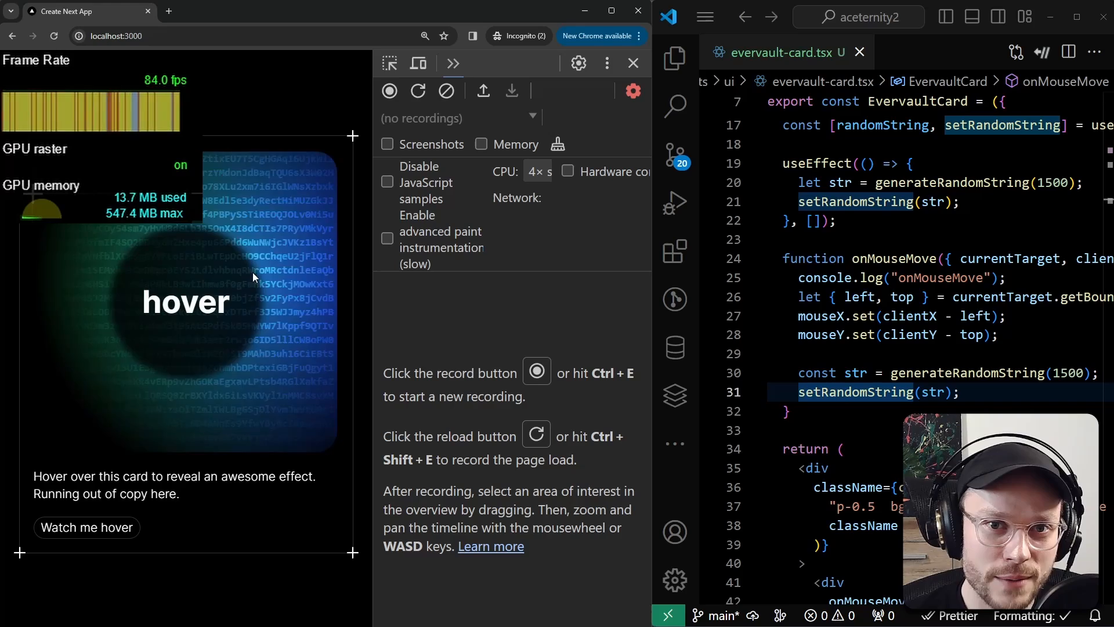
{"action": "mouse_move", "coordinate": [163, 309]}
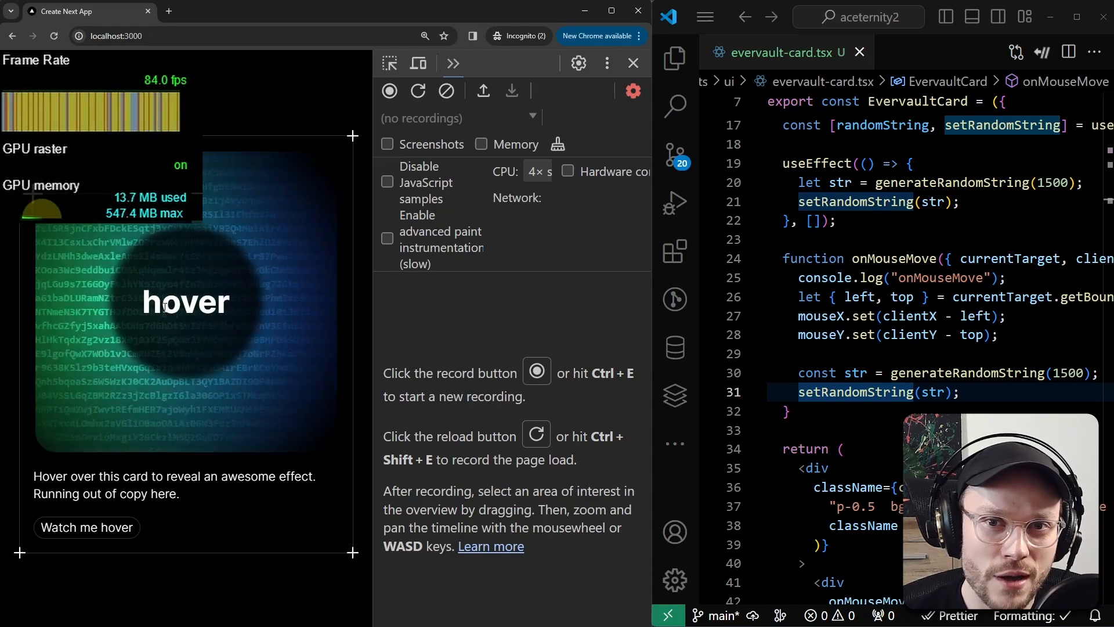
{"action": "mouse_move", "coordinate": [224, 278]}
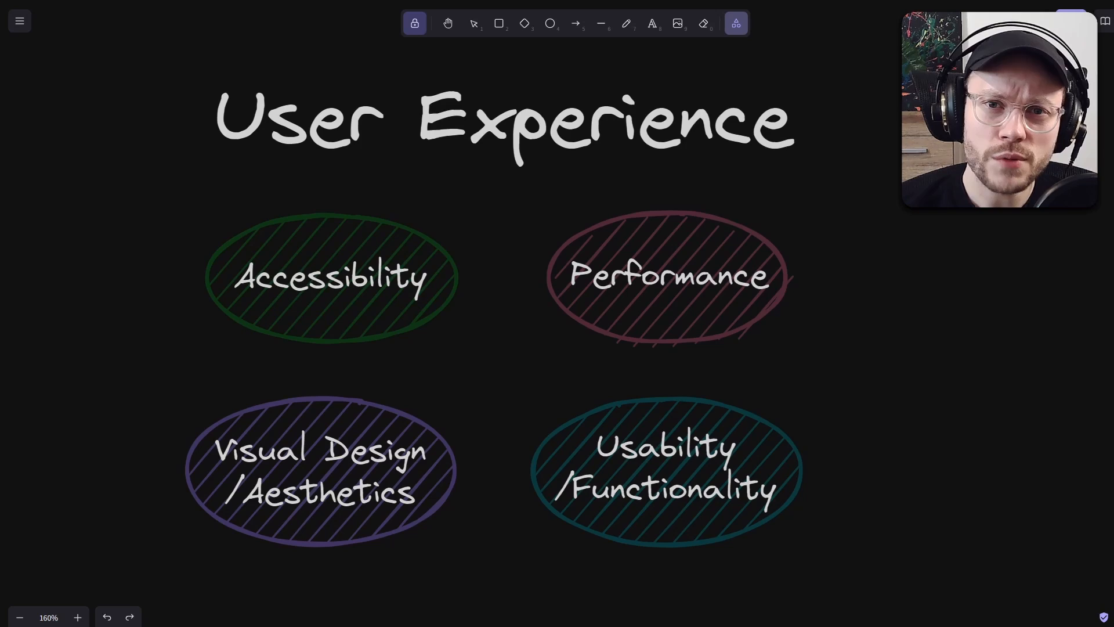
{"action": "left_click_drag", "start_coordinate": [291, 181], "coordinate": [291, 338]}
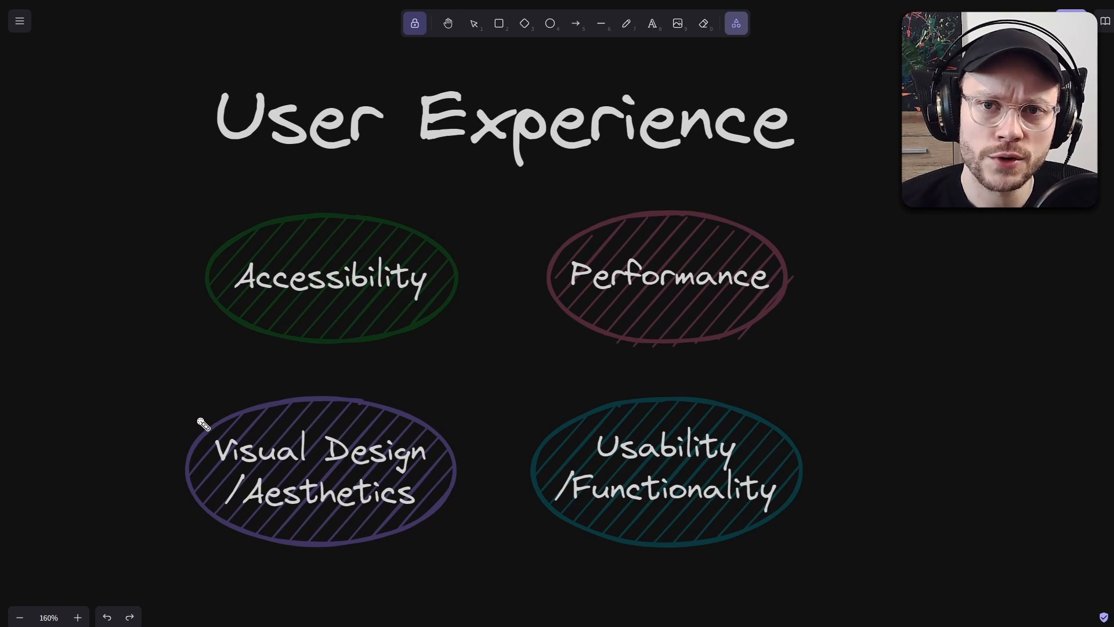
{"action": "mouse_move", "coordinate": [737, 423]}
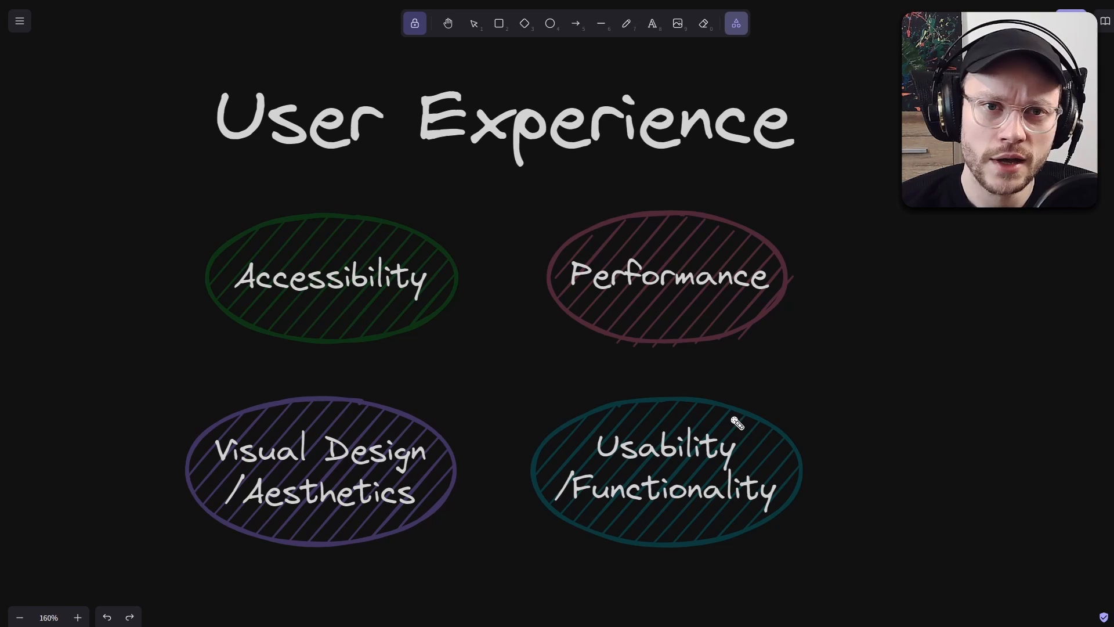
{"action": "left_click_drag", "start_coordinate": [561, 427], "coordinate": [861, 490]}
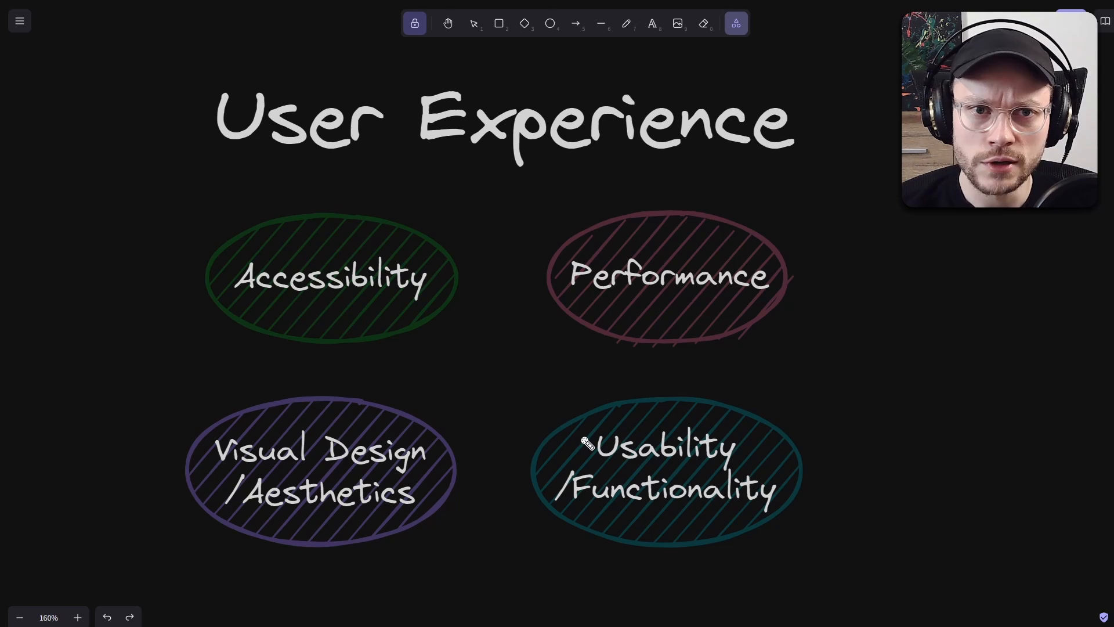
{"action": "left_click_drag", "start_coordinate": [569, 419], "coordinate": [767, 490]}
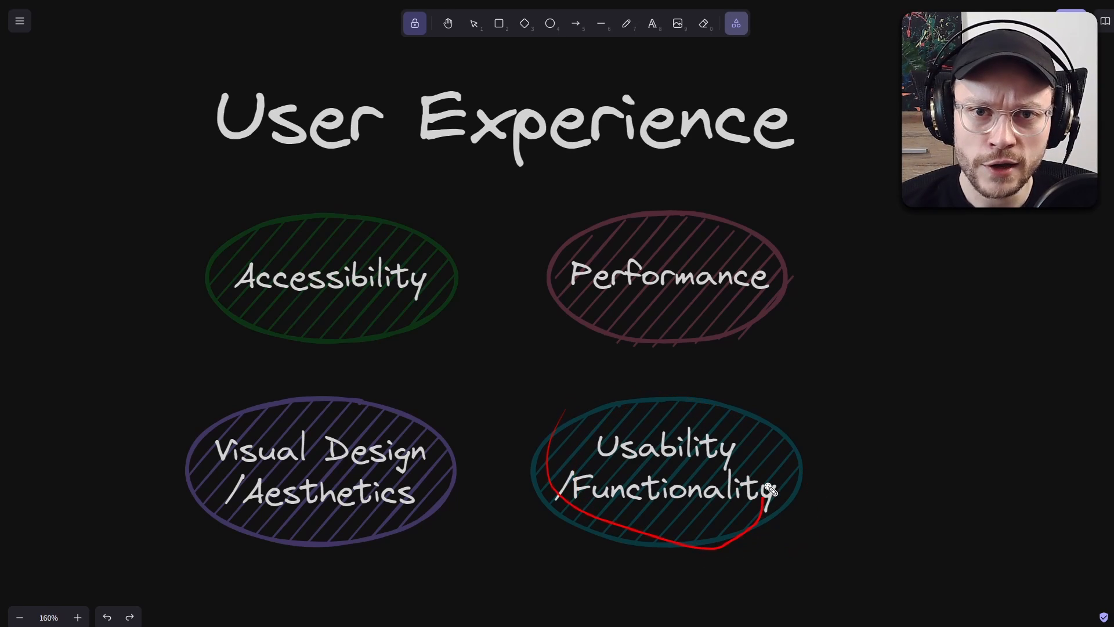
{"action": "type", "text": "Measure of simplicity and effe"}
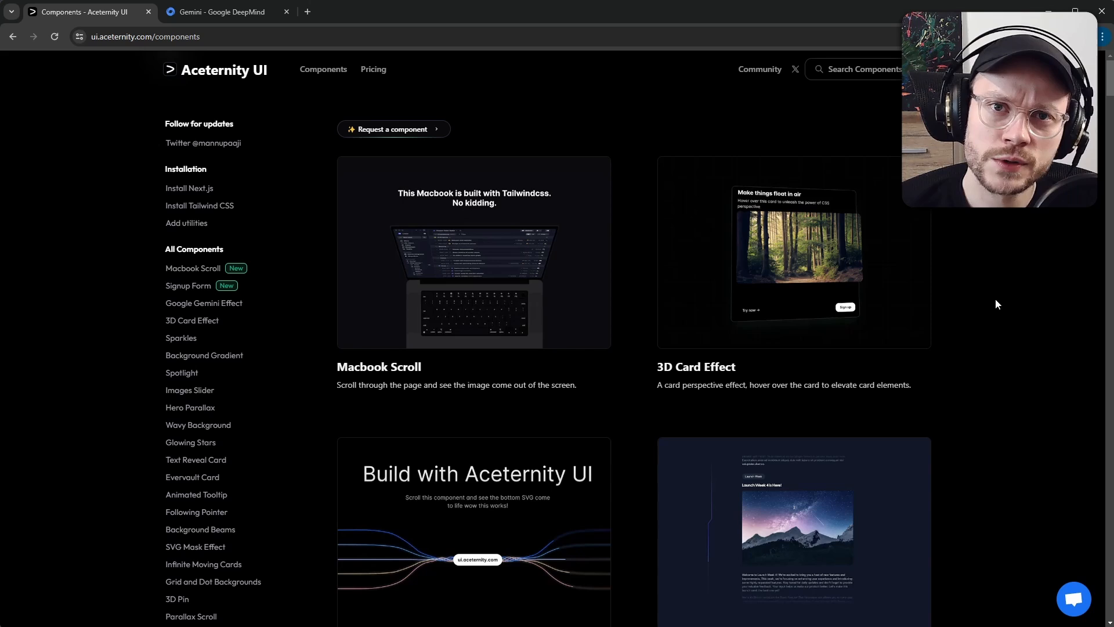
View the Google Gemini Effect page down to its Installation steps, then return to Components
{"action": "left_click", "coordinate": [203, 303]}
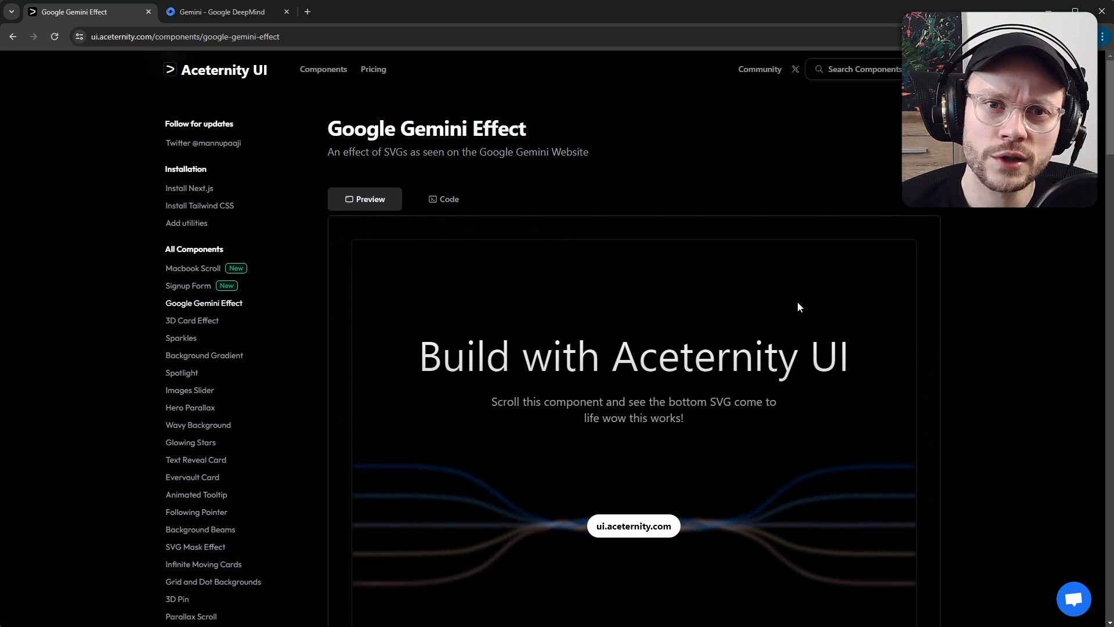
{"action": "scroll", "scroll_direction": "down", "scroll_amount": 3}
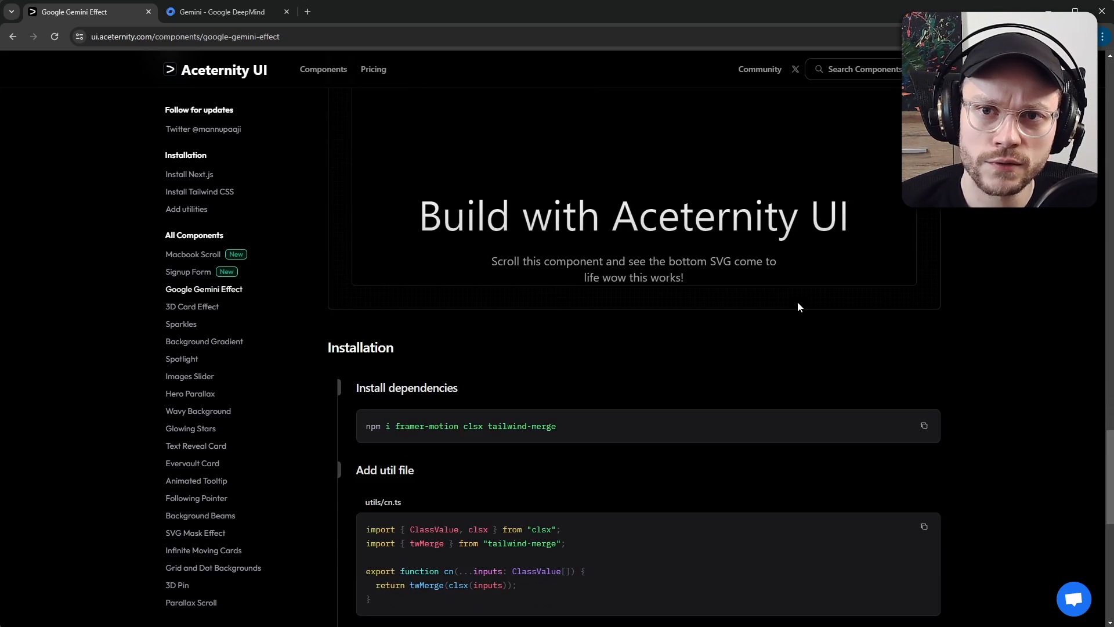
{"action": "scroll", "scroll_direction": "down", "scroll_amount": 3}
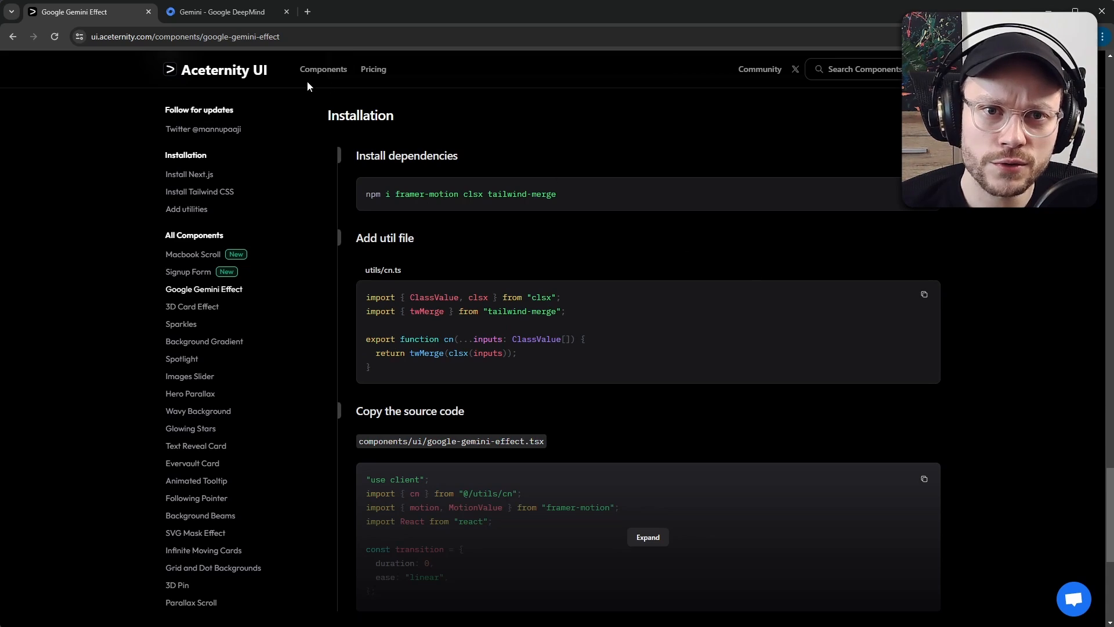
{"action": "left_click", "coordinate": [221, 12]}
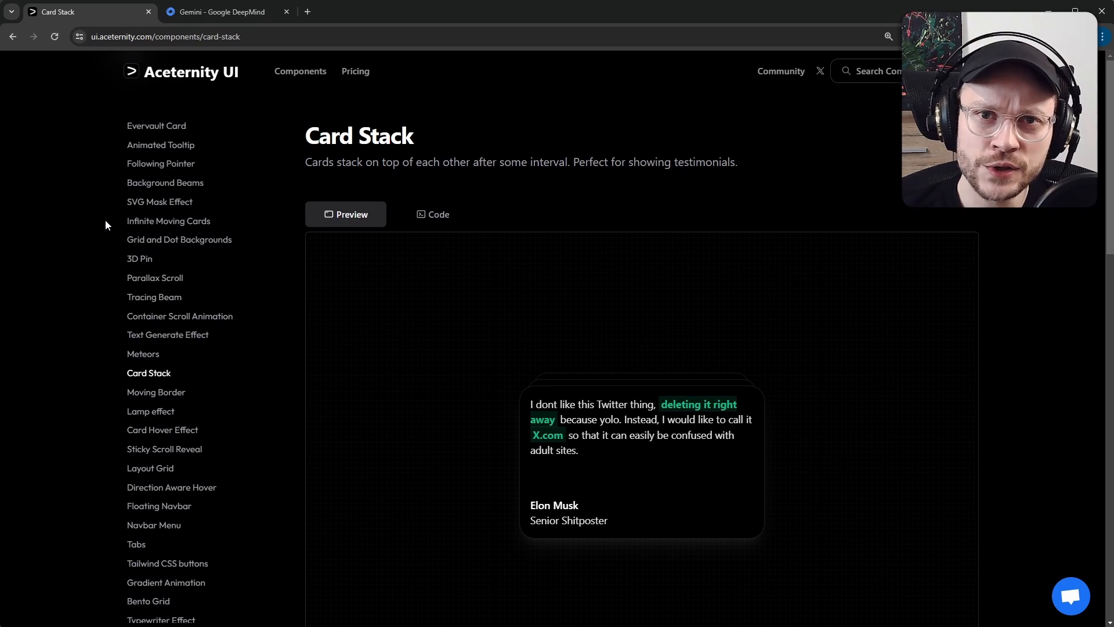
View the Infinite Moving Cards demo, then scroll through the full Components grid
{"action": "left_click", "coordinate": [168, 221]}
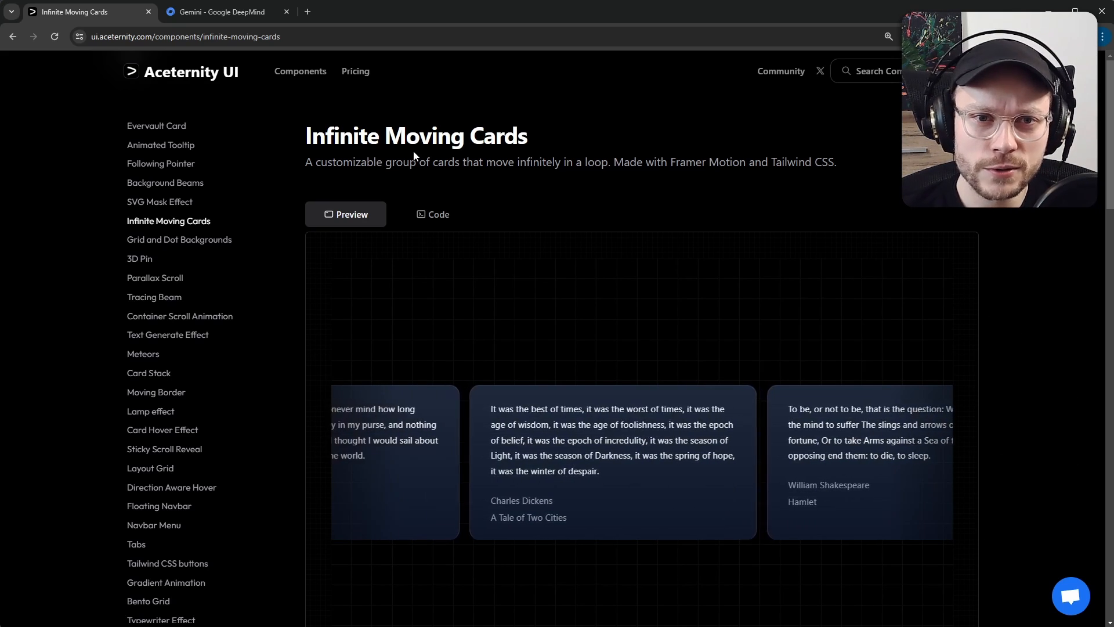
{"action": "left_click", "coordinate": [299, 71]}
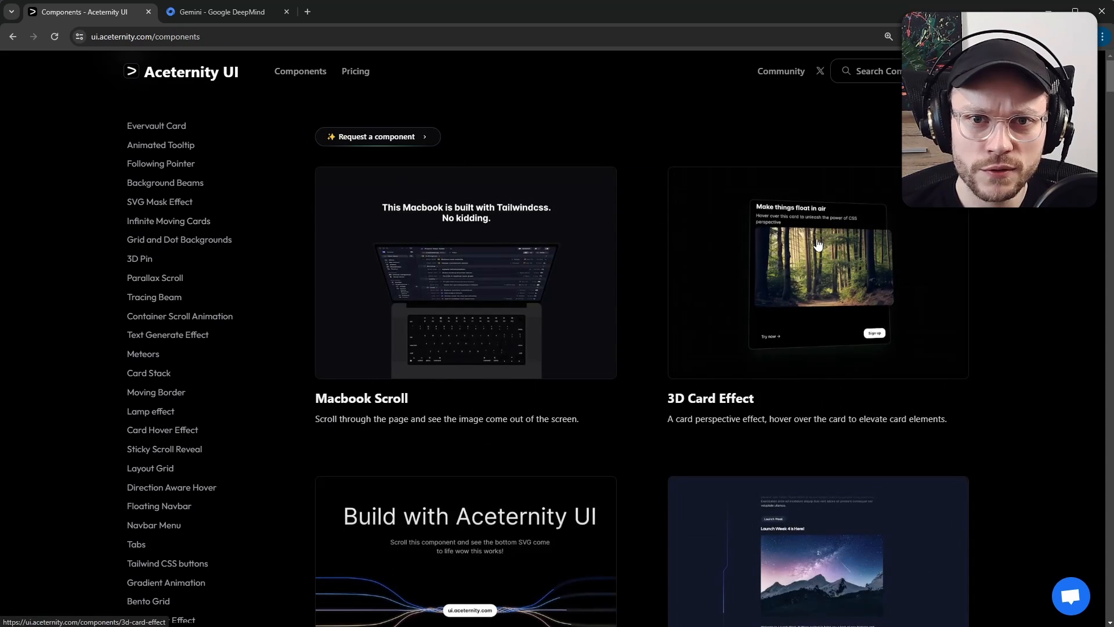
{"action": "scroll", "scroll_direction": "down", "scroll_amount": 3}
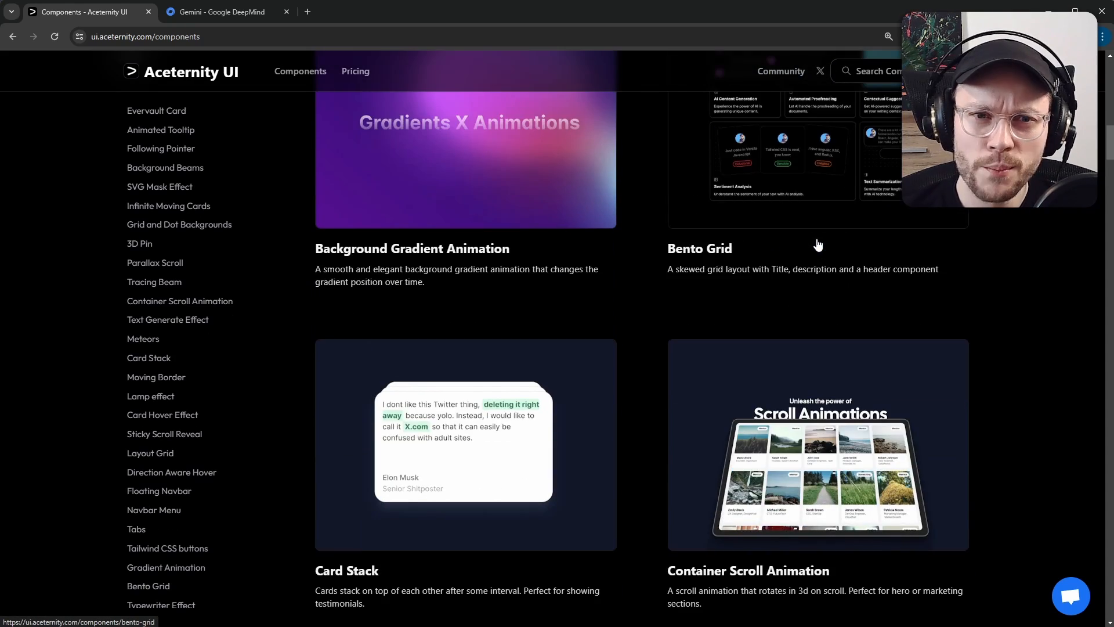
{"action": "scroll", "scroll_direction": "down", "scroll_amount": 3}
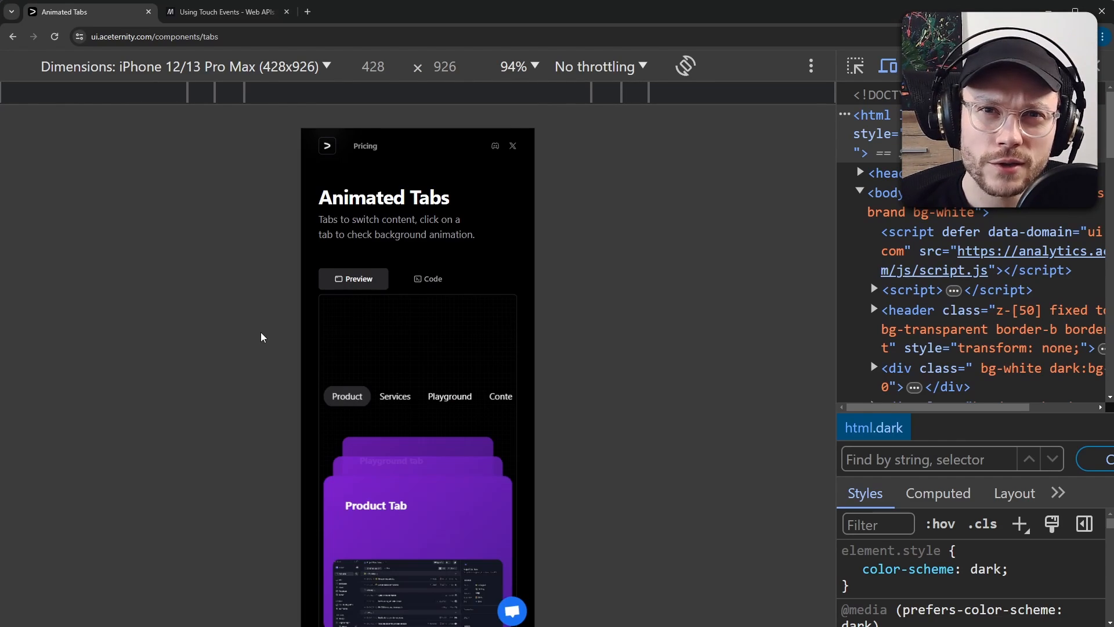
On the emulated iPhone 12/13 Pro Max, switch Animated Tabs to Playground and browse Sparkles and Text Reveal Card
{"action": "scroll", "scroll_direction": "down", "scroll_amount": 3}
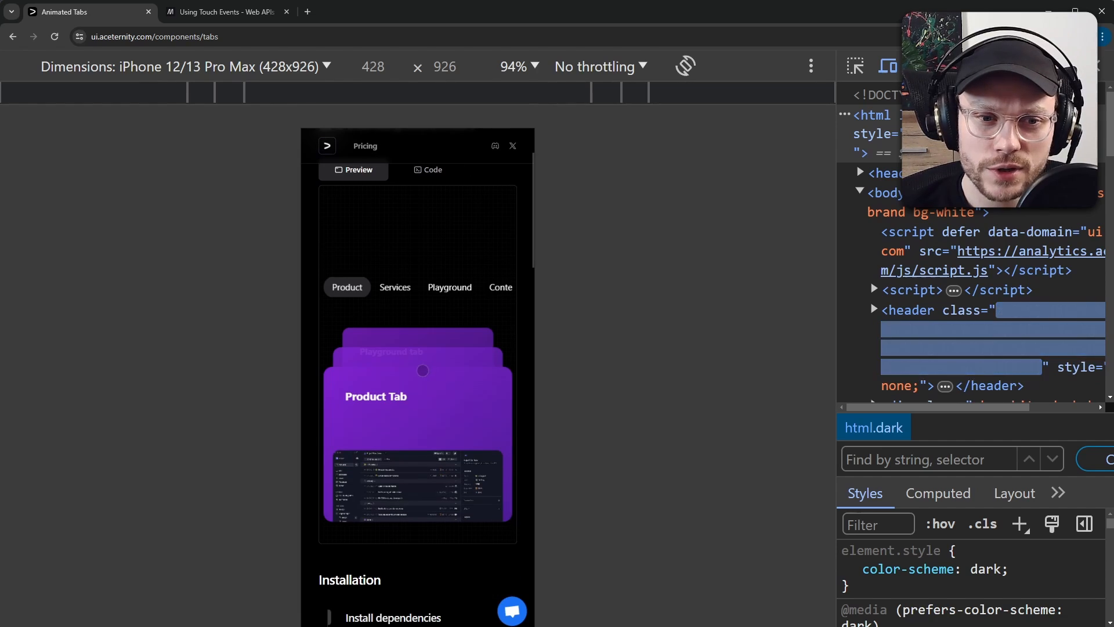
{"action": "left_click", "coordinate": [449, 287]}
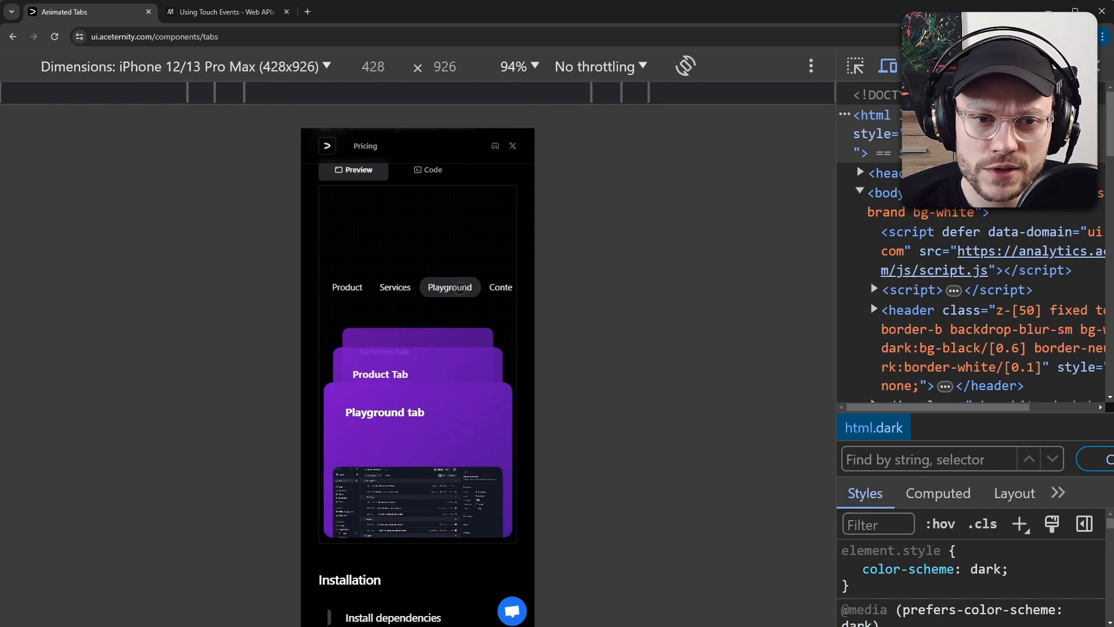
{"action": "left_click", "coordinate": [450, 287]}
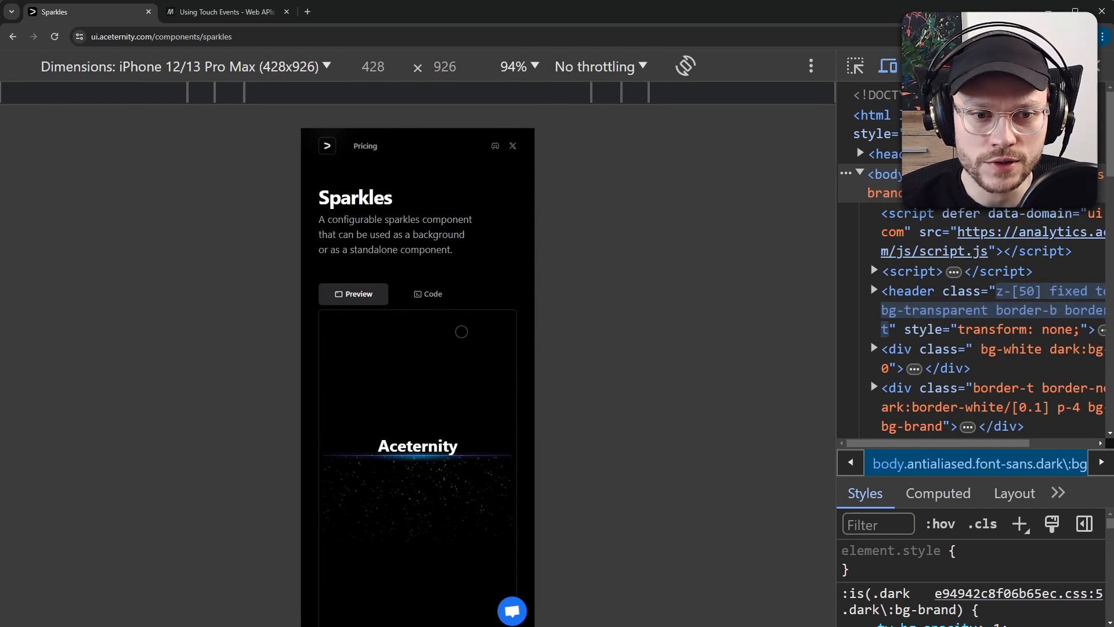
{"action": "scroll", "scroll_direction": "down", "scroll_amount": 3}
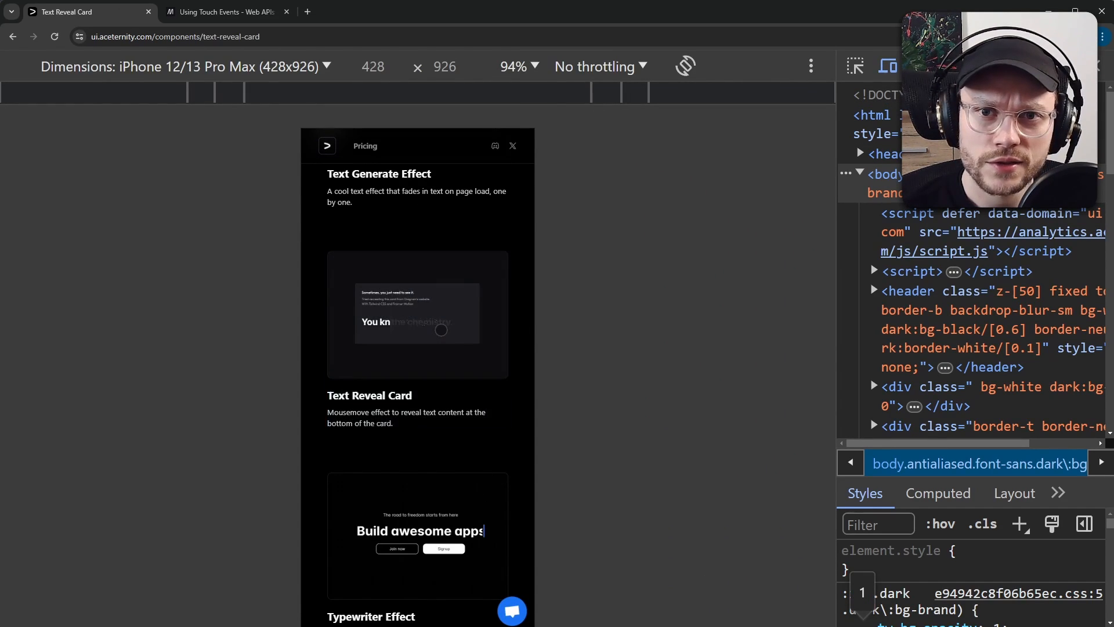
{"action": "scroll", "scroll_direction": "down", "scroll_amount": 3}
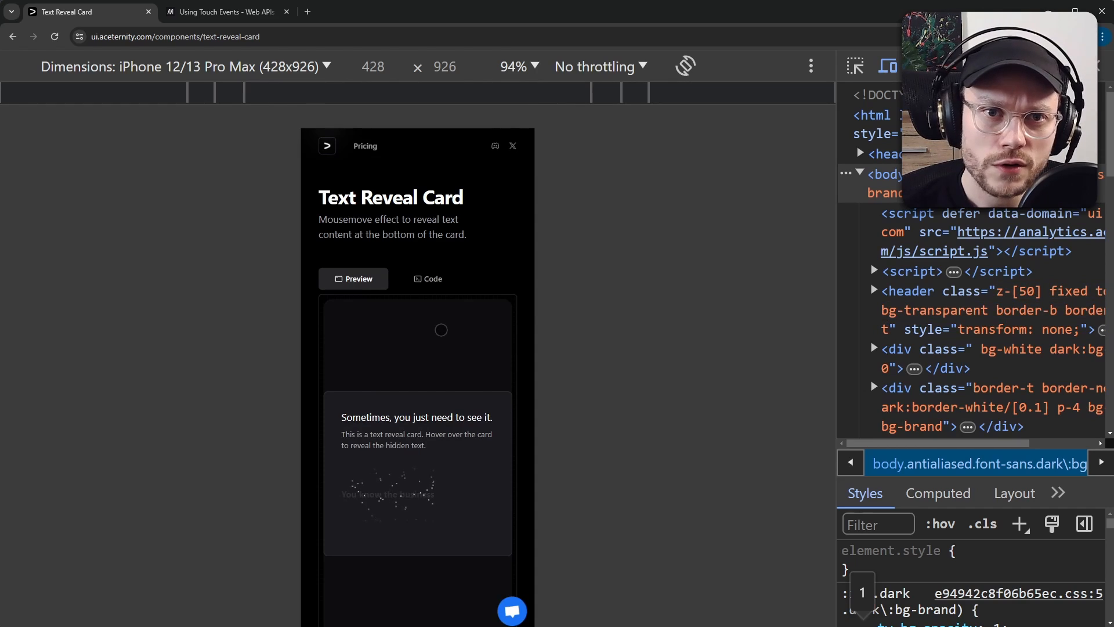
{"action": "mouse_move", "coordinate": [380, 494]}
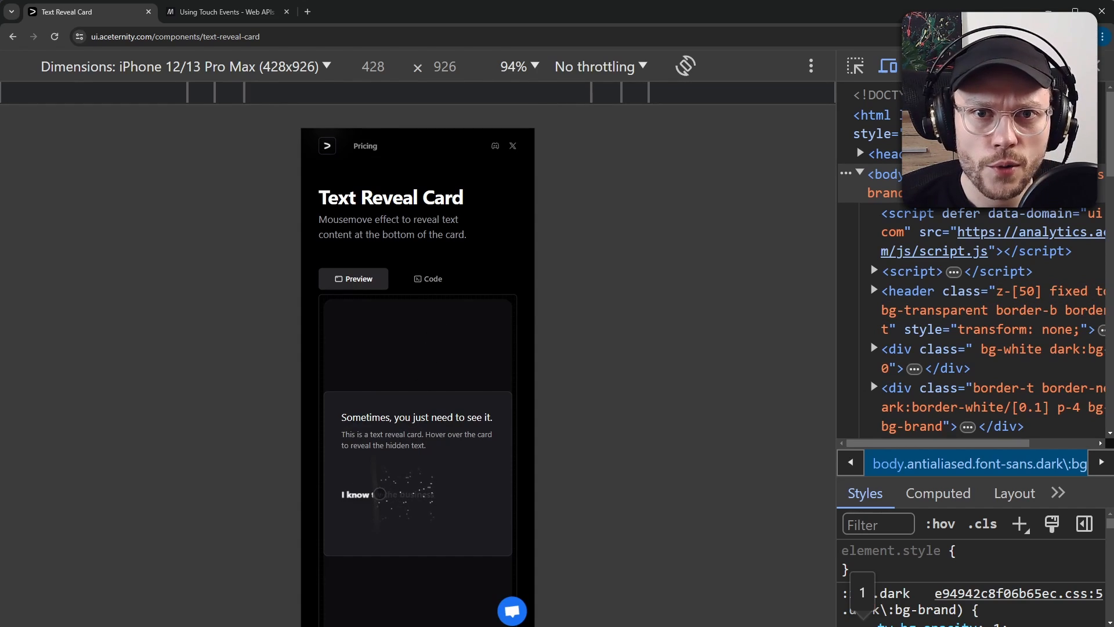
{"action": "mouse_move", "coordinate": [404, 494]}
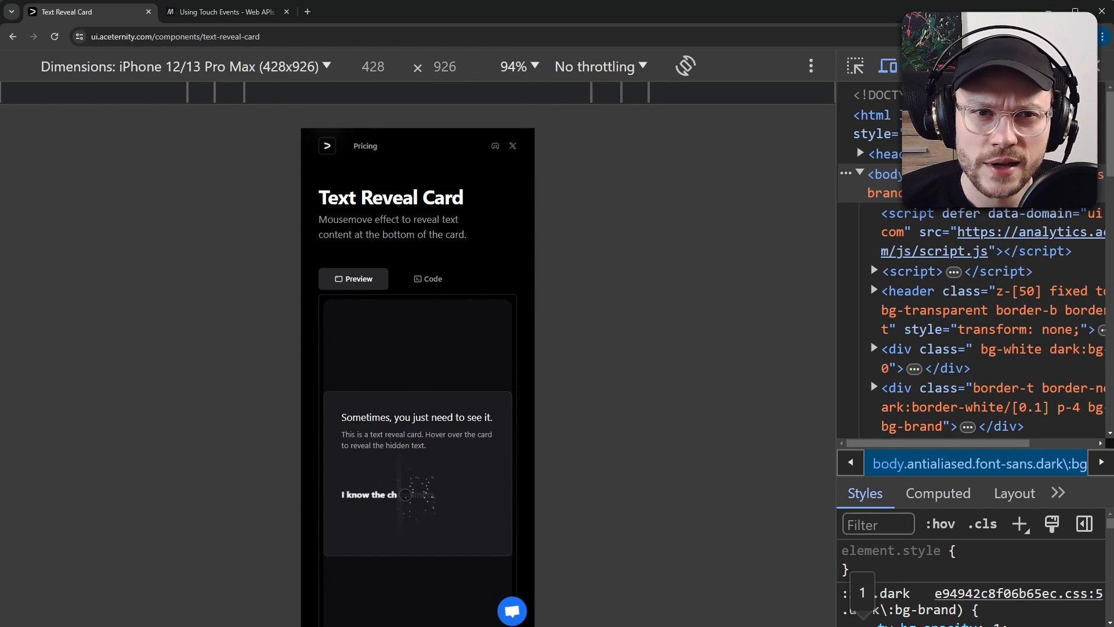